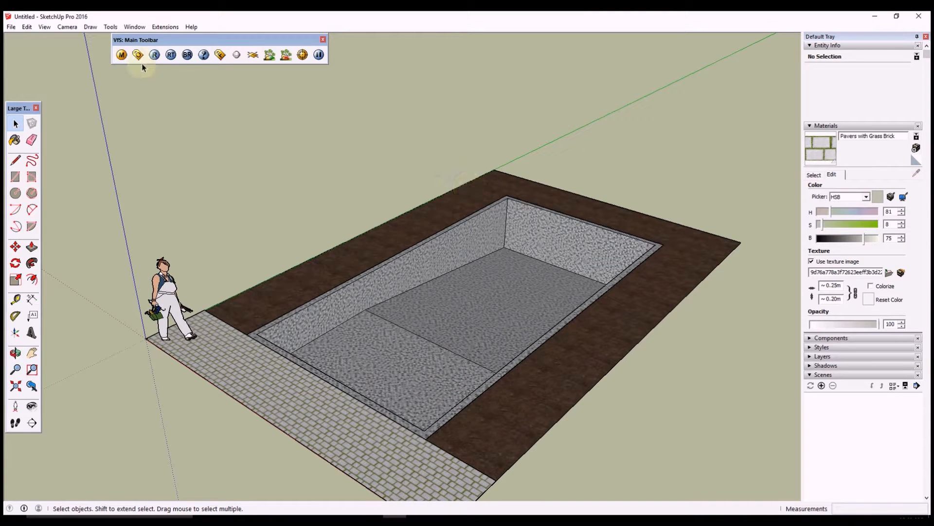
- Render the pool scene, close the result, and unhide all hidden geometry
click(139, 55)
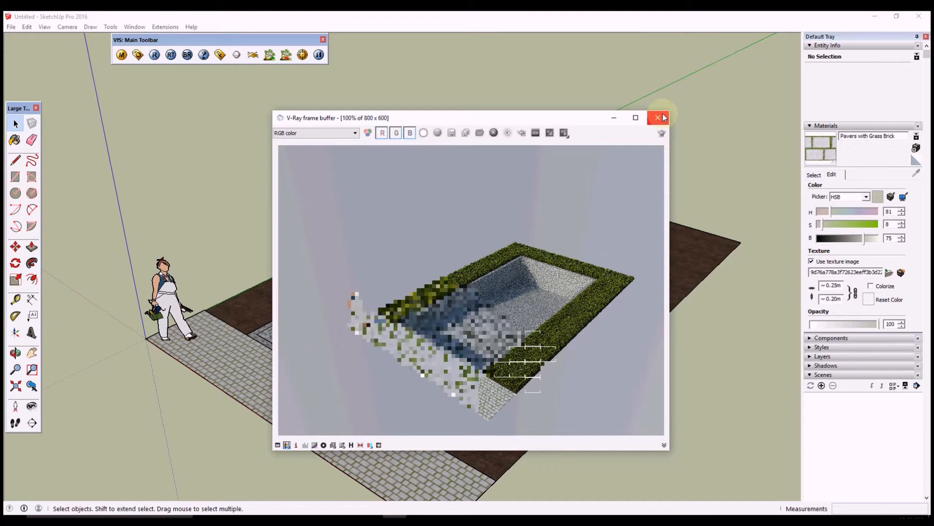
click(659, 118)
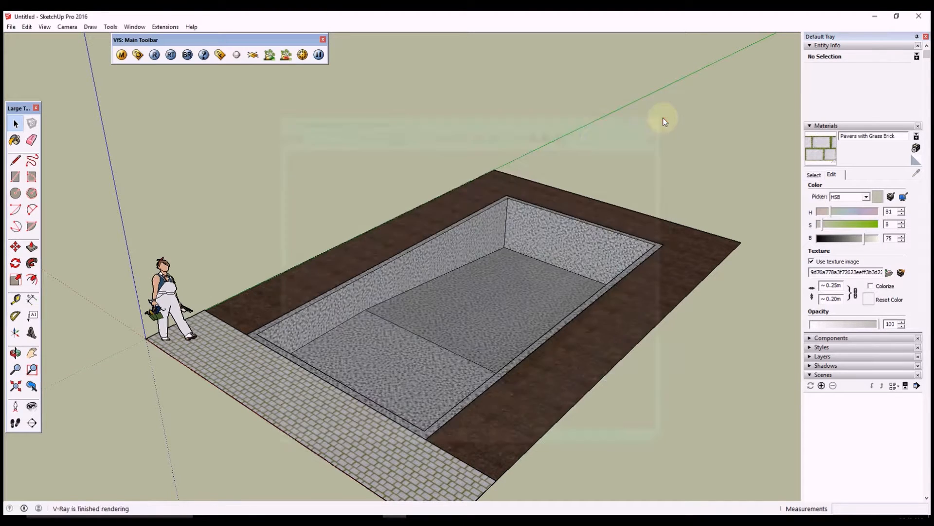
click(44, 27)
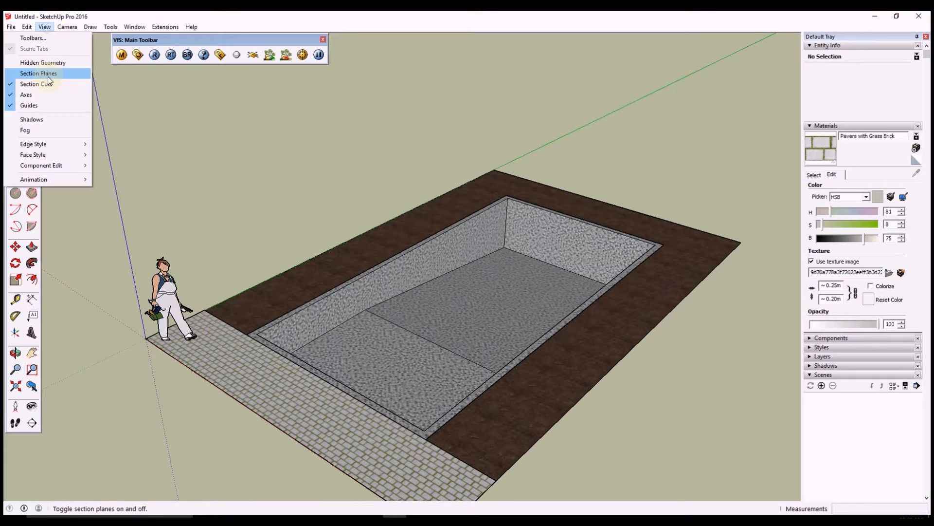
click(25, 26)
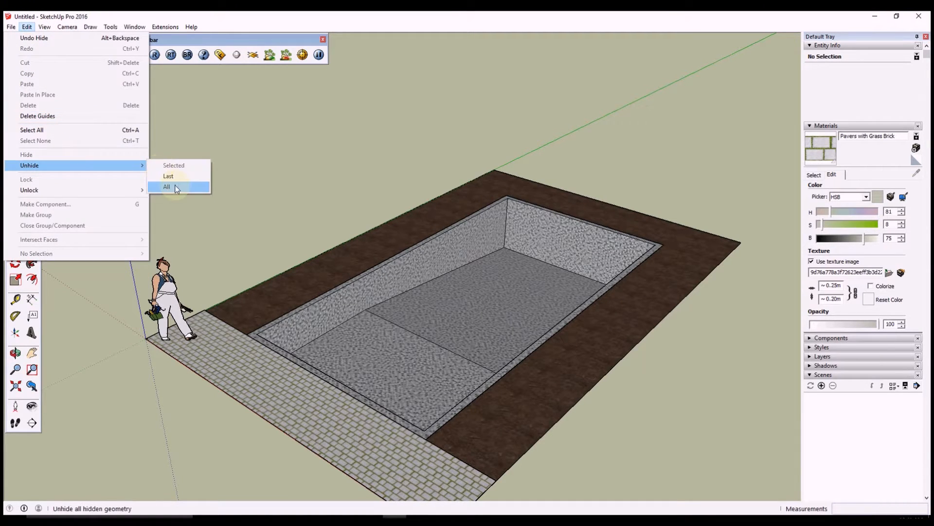
click(167, 187)
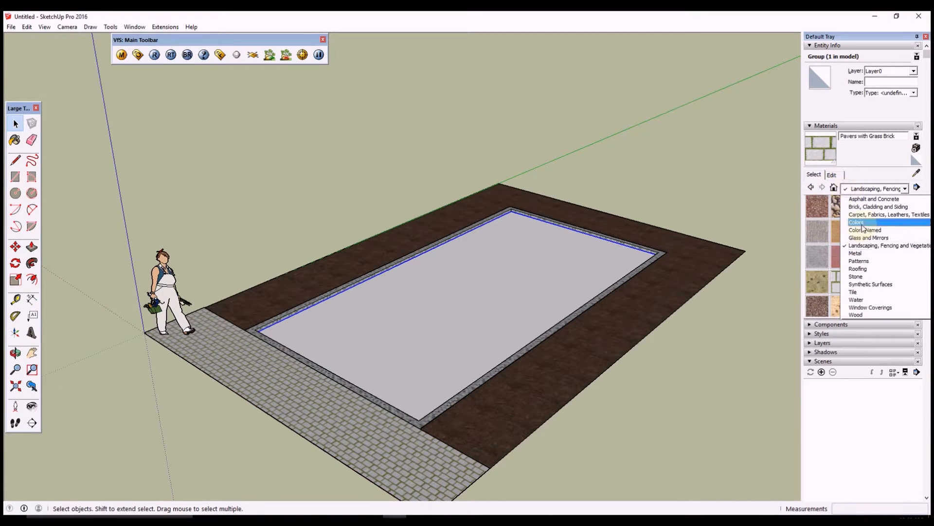
- Paint the pool's water surface with a red colour swatch and begin editing it
click(857, 222)
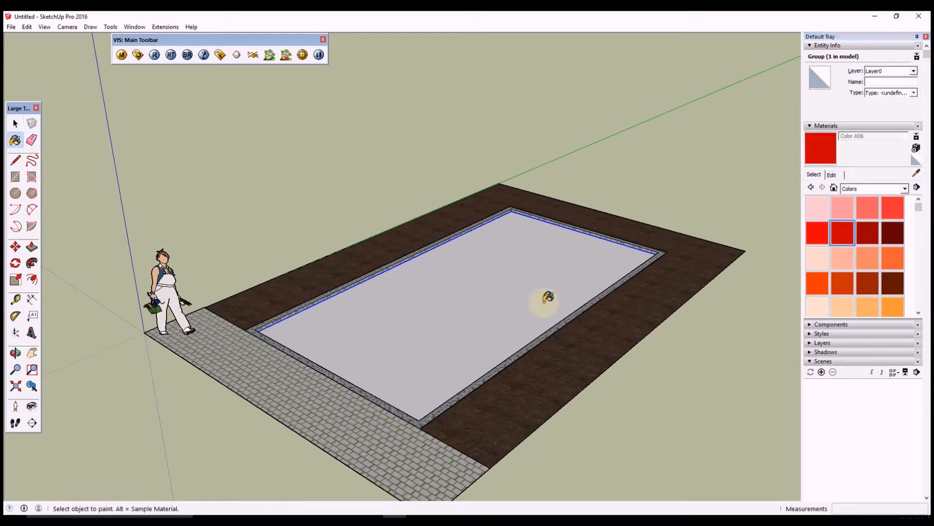
click(545, 304)
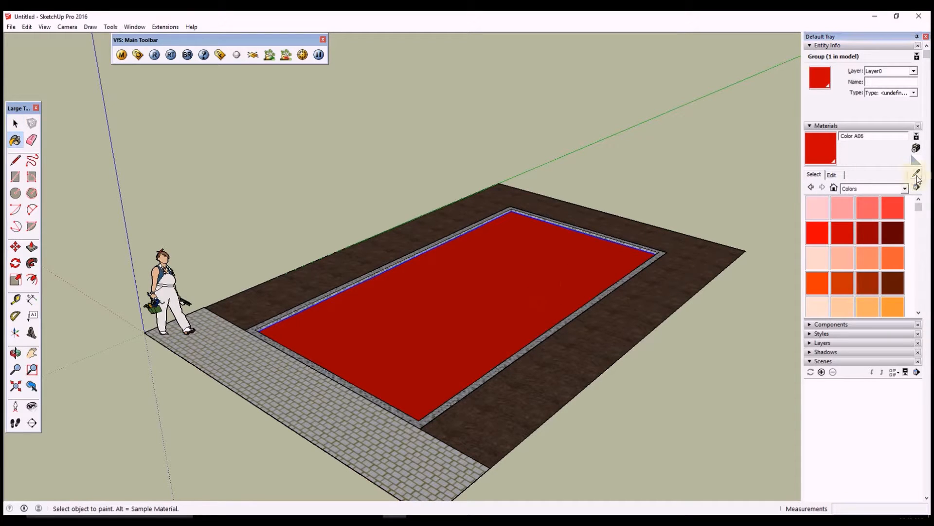
click(833, 174)
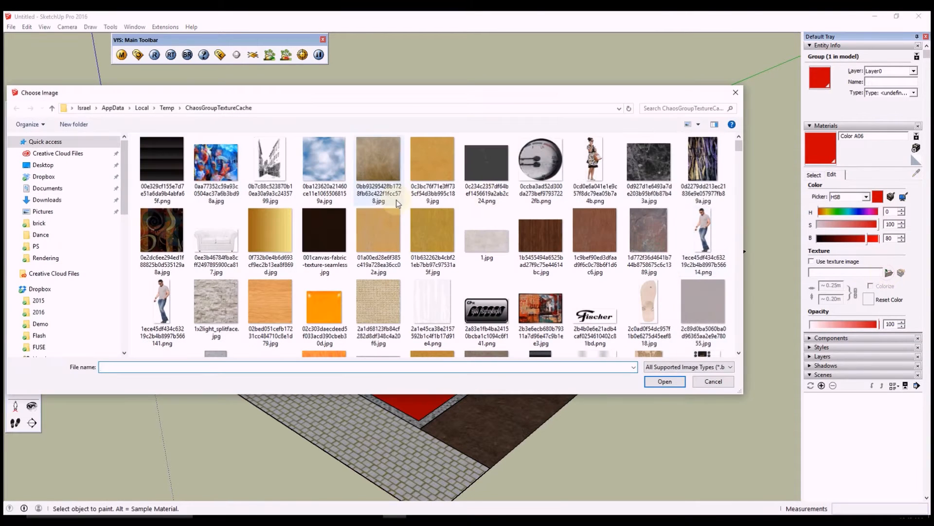
- Scroll through the image chooser for the red material's texture
scroll(down, 3)
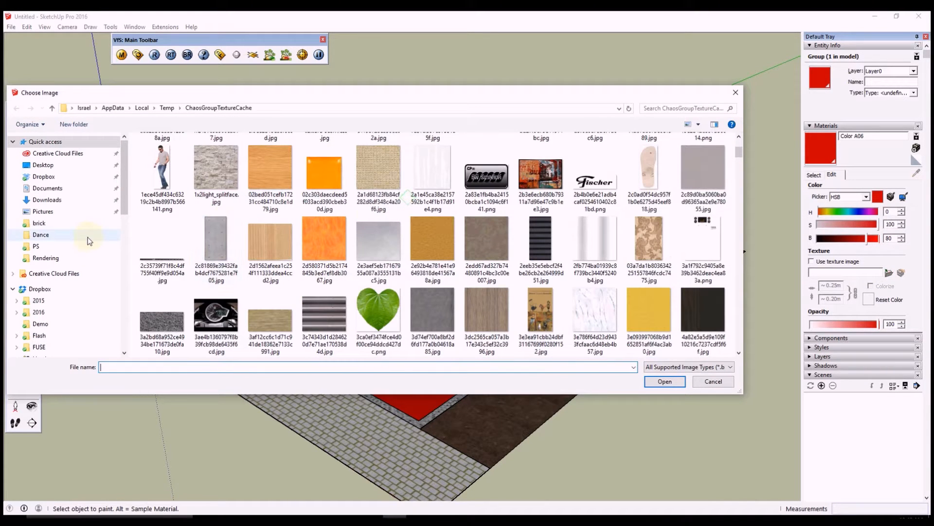
mouse_move(66, 243)
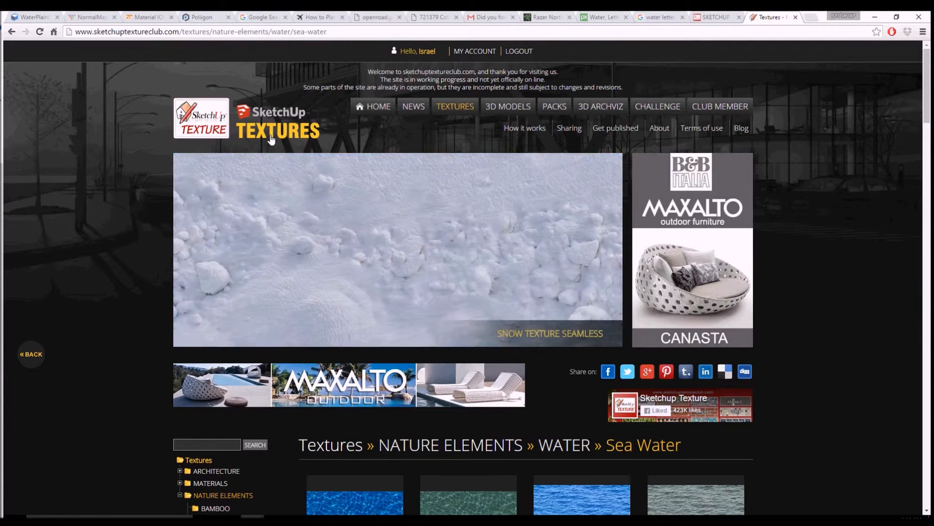
- Scroll the Sea Water textures and open seamless sea water texture 13243's download
scroll(down, 3)
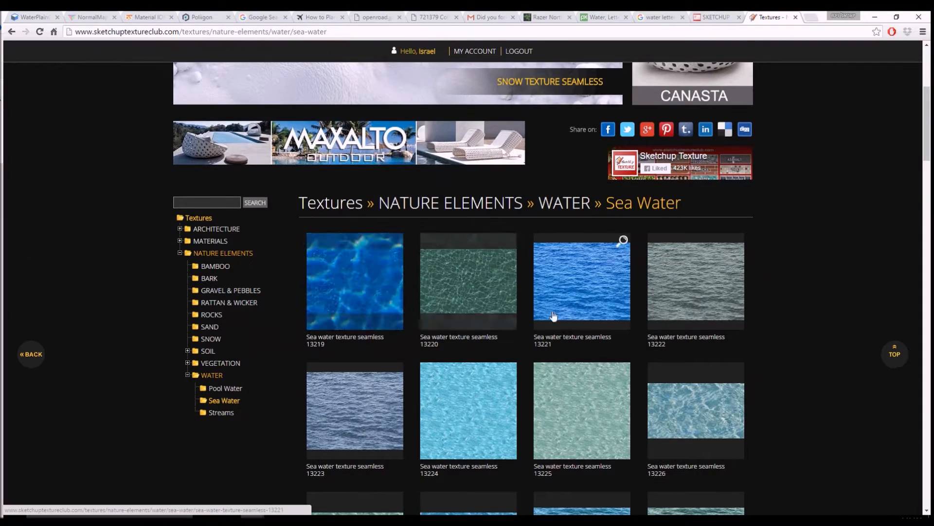
scroll(down, 3)
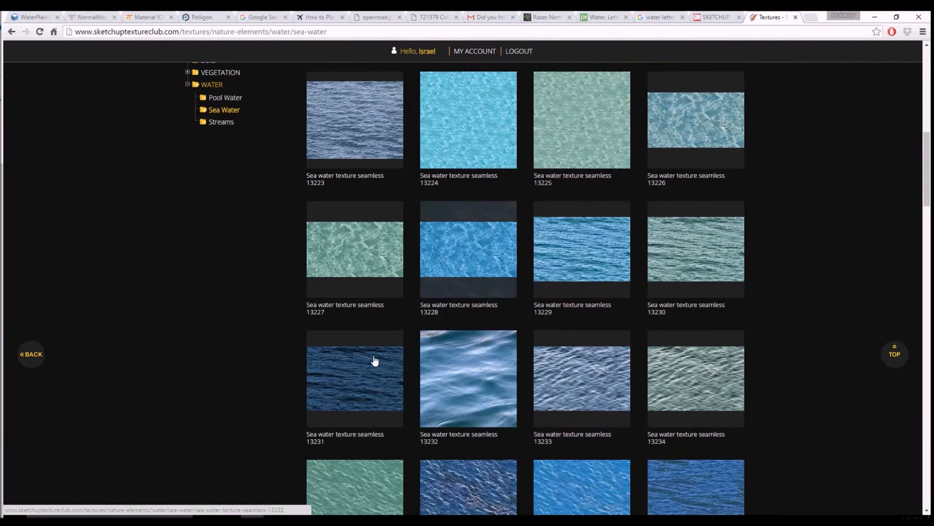
scroll(down, 3)
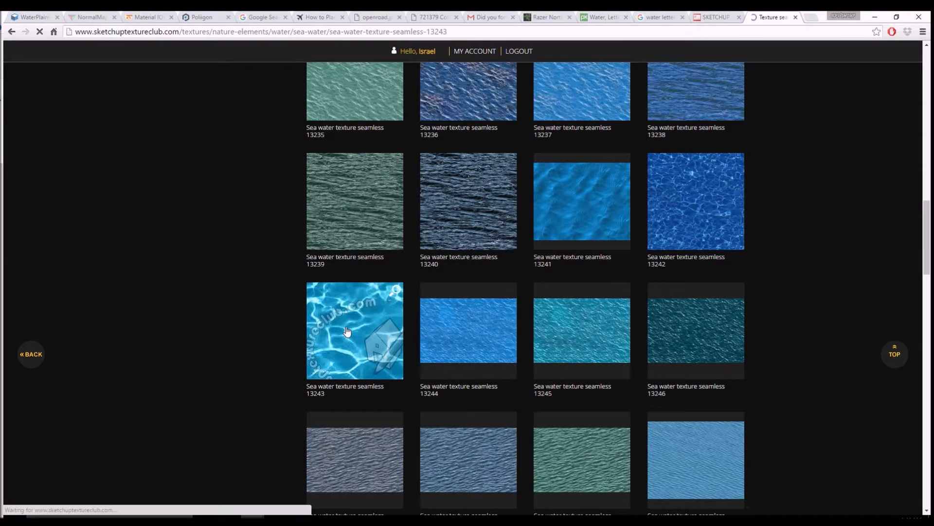
click(347, 331)
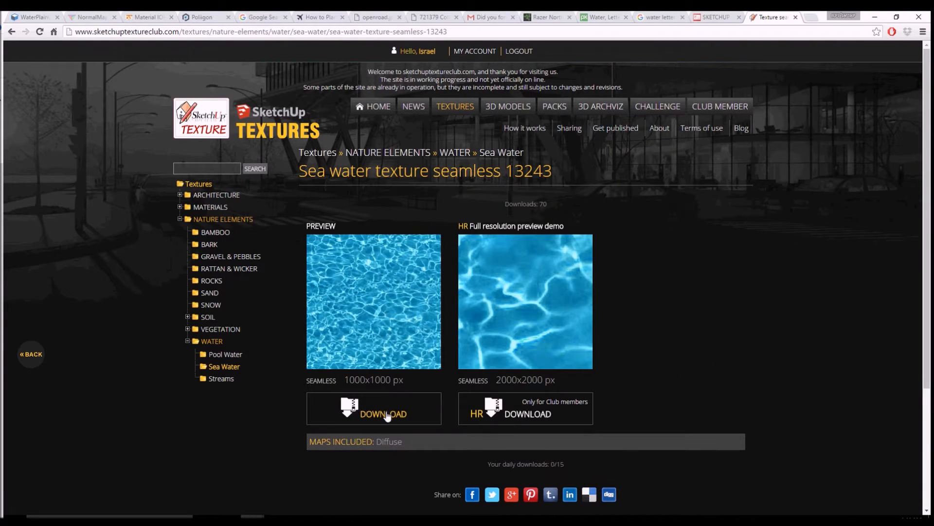
mouse_move(386, 311)
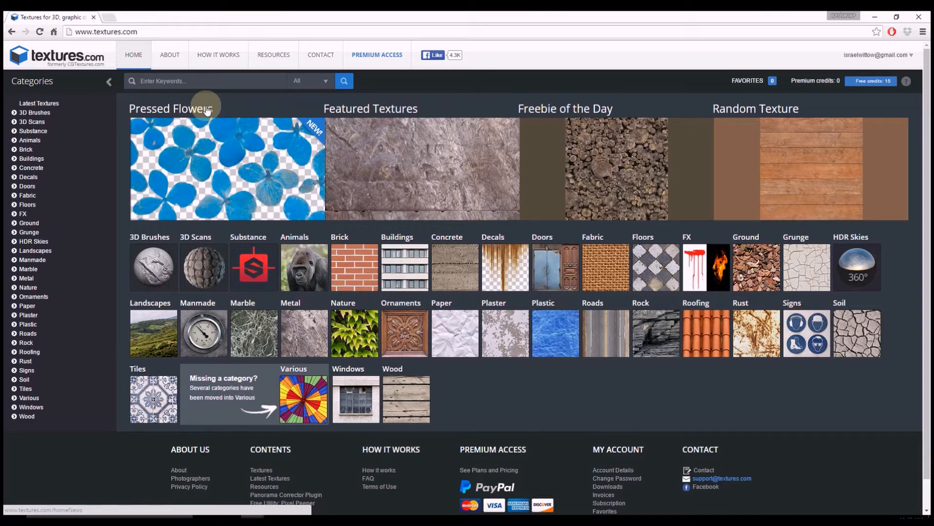
- Search Textures.com for 'water' and open the WaterPlain0017 texture download
text(w)
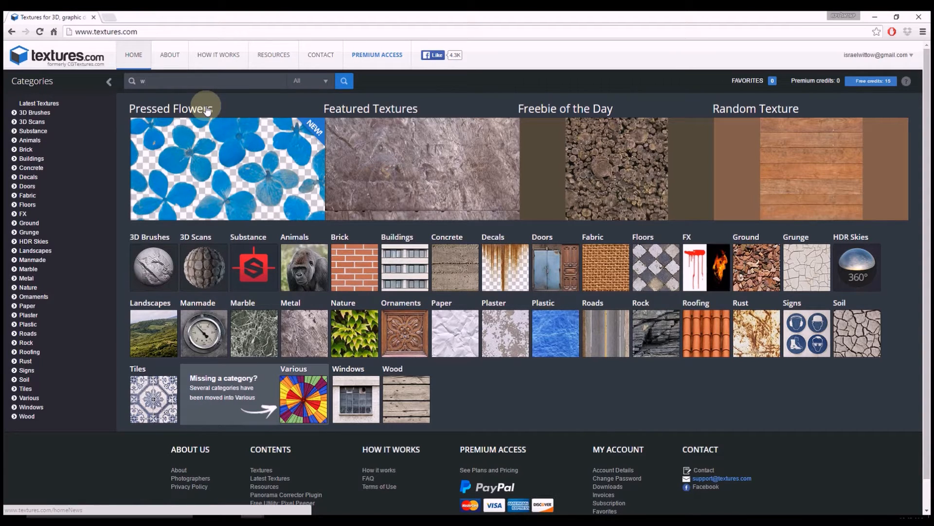
text(at)
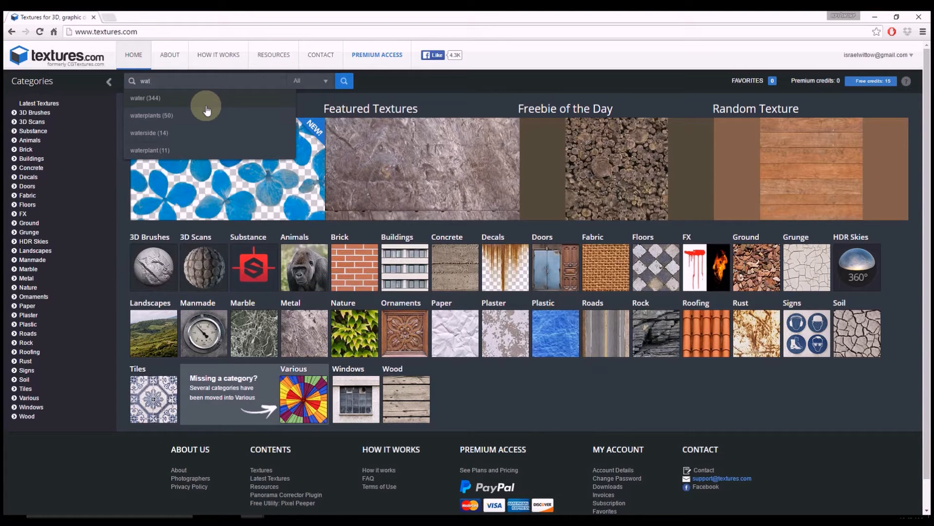
click(144, 98)
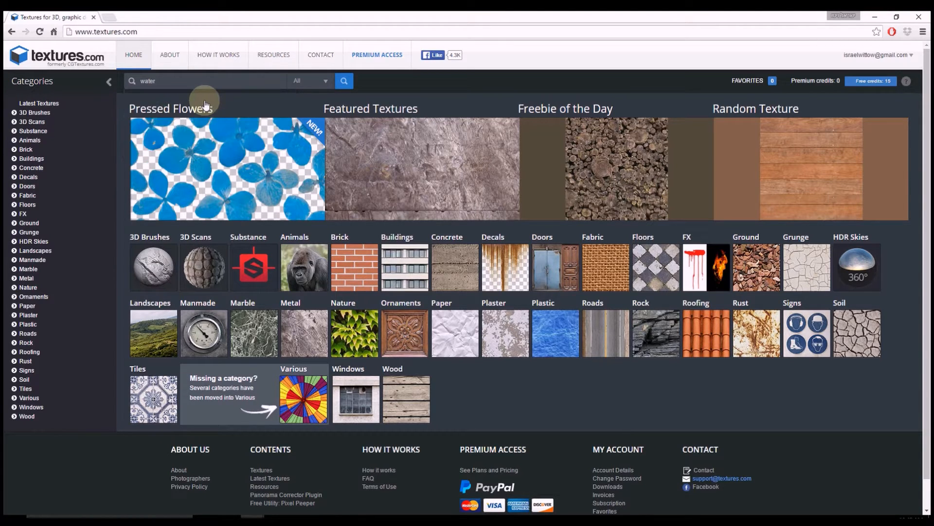
click(344, 81)
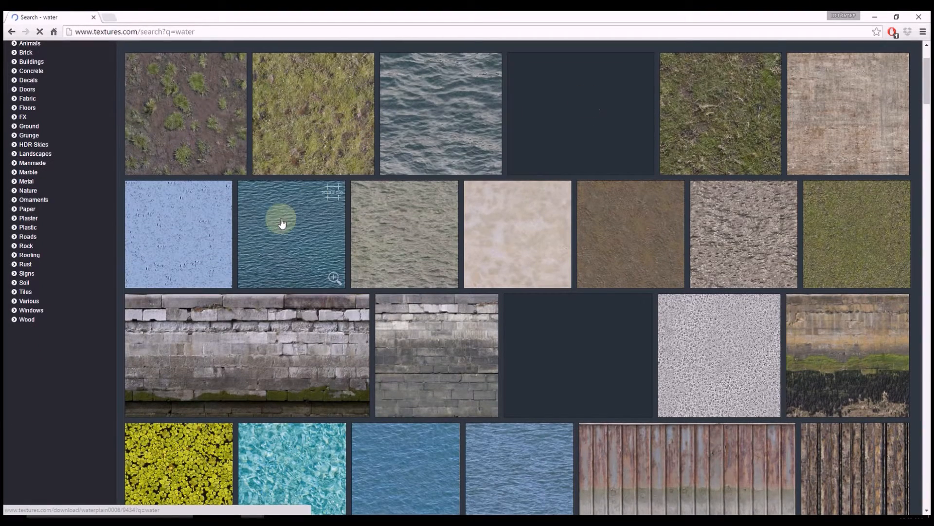
scroll(down, 3)
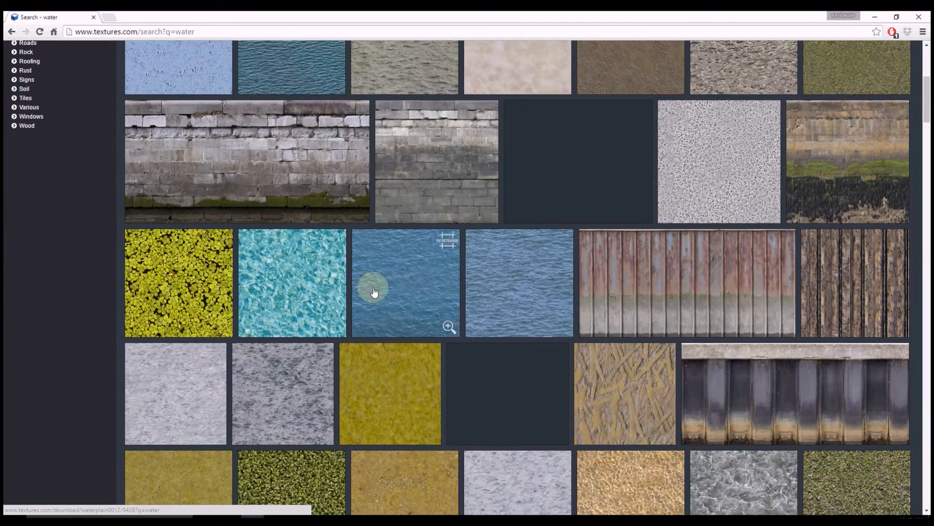
mouse_move(323, 287)
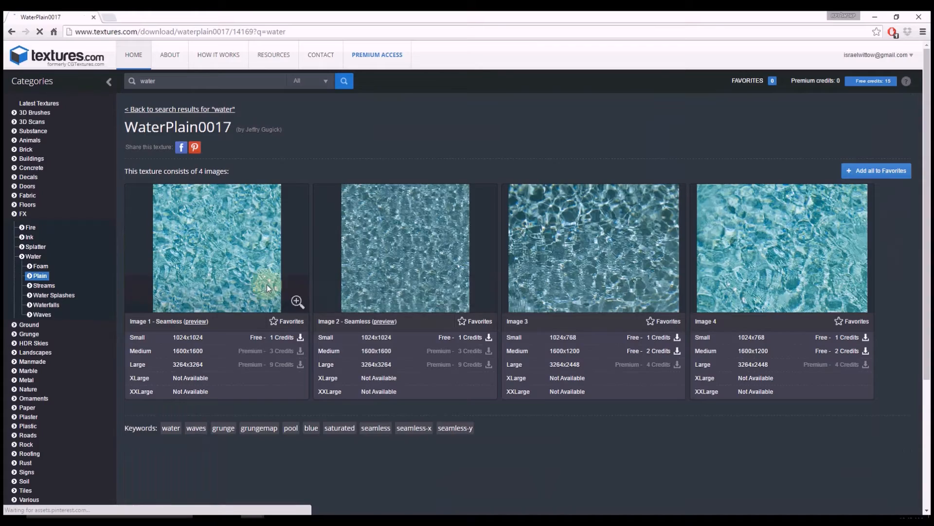
click(300, 337)
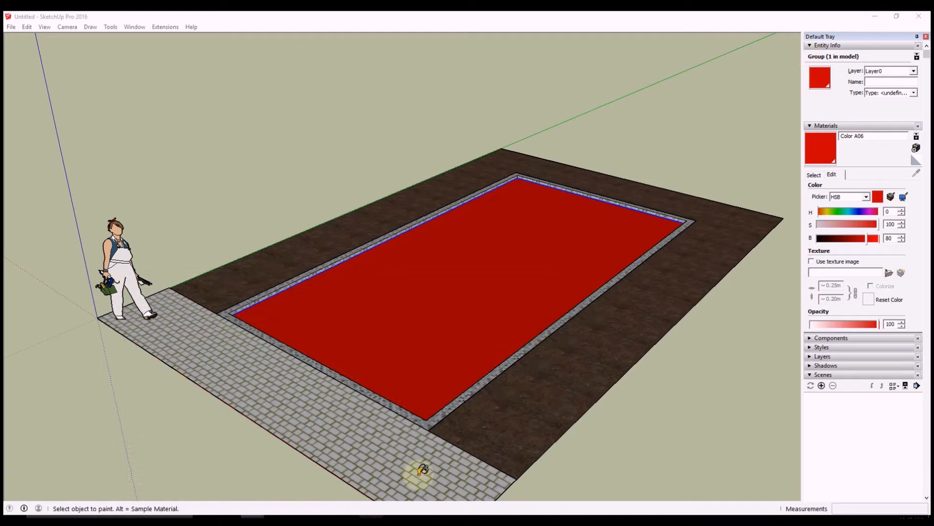
- Load the downloaded WaterPlain0017 image as the red material's texture
click(889, 272)
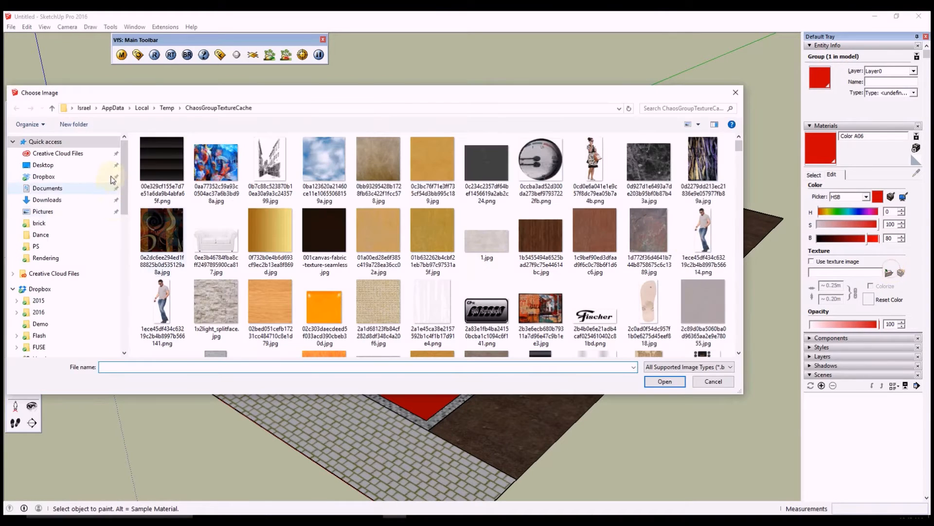
click(47, 200)
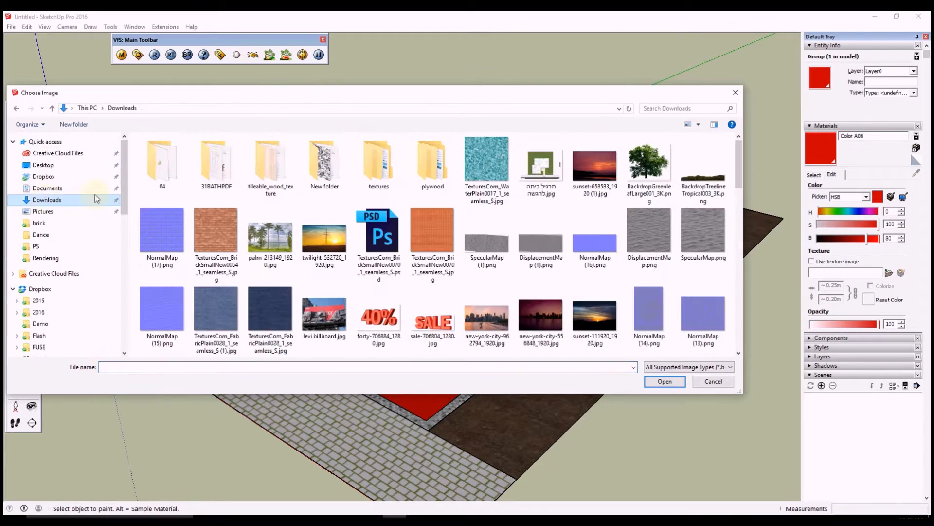
double_click(486, 159)
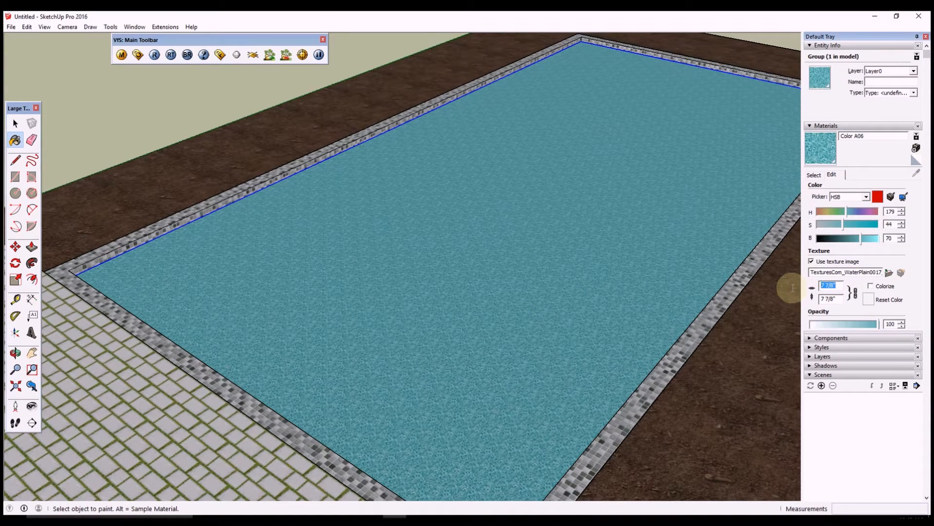
- Set the texture size to 50 and open the NormalMap-Online site
text(50)
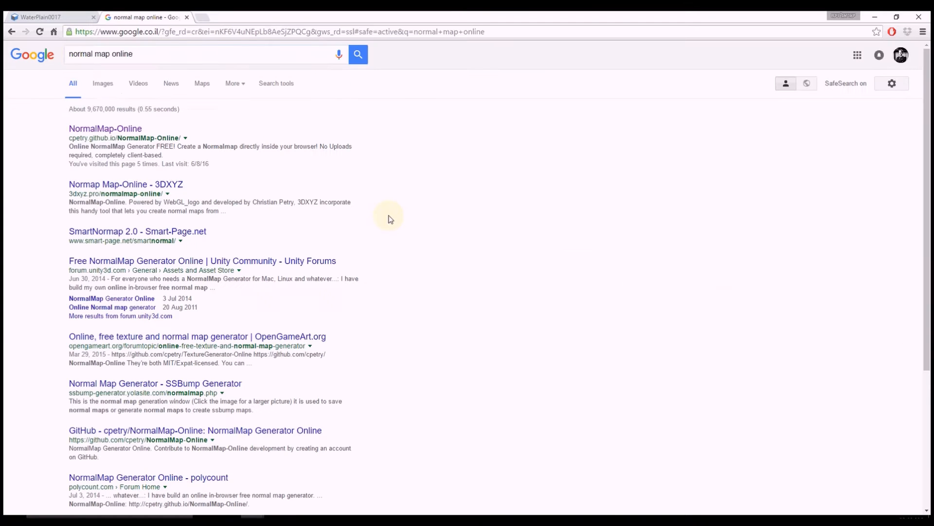
click(107, 128)
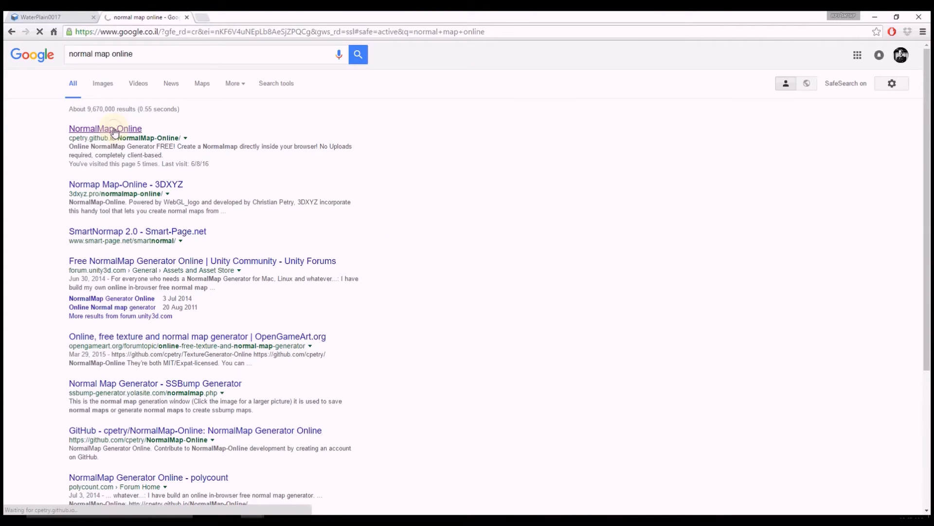
click(105, 128)
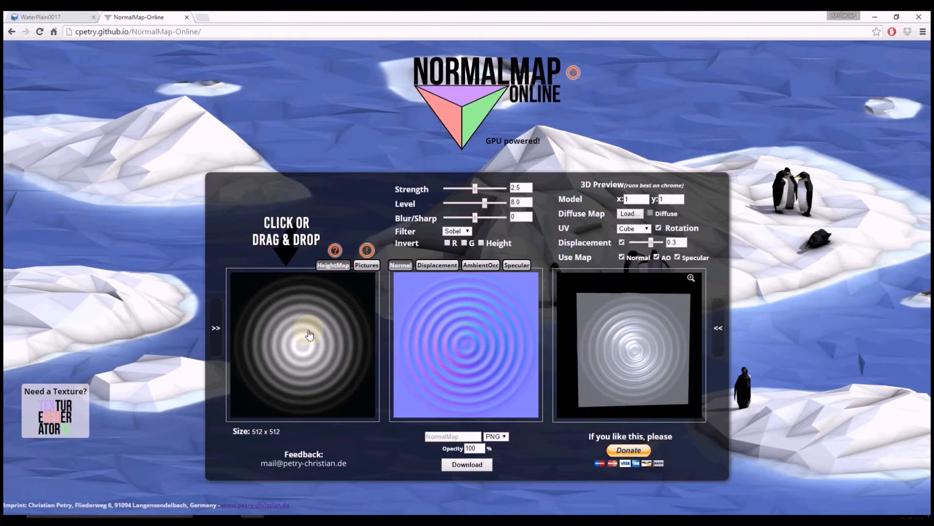
- Load the WaterPlain0017 water texture from Downloads as the height map
click(309, 336)
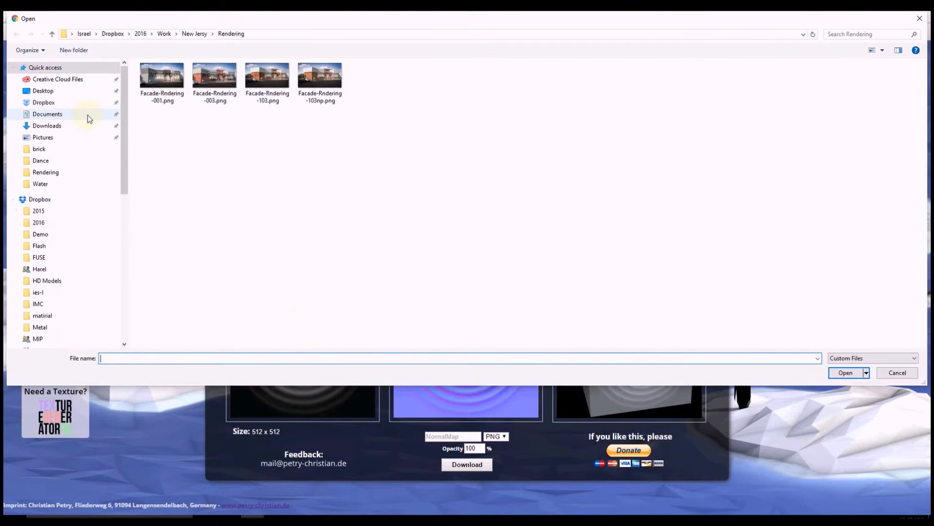
click(47, 126)
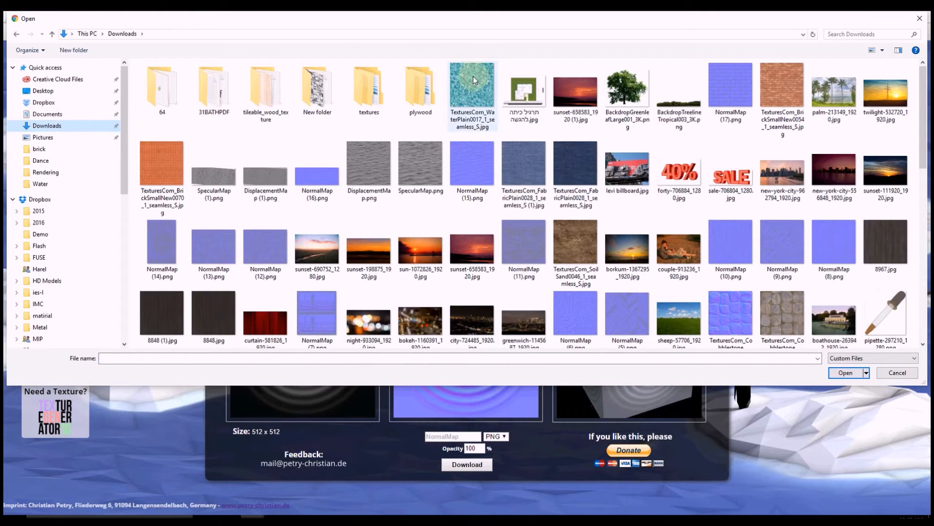
click(845, 372)
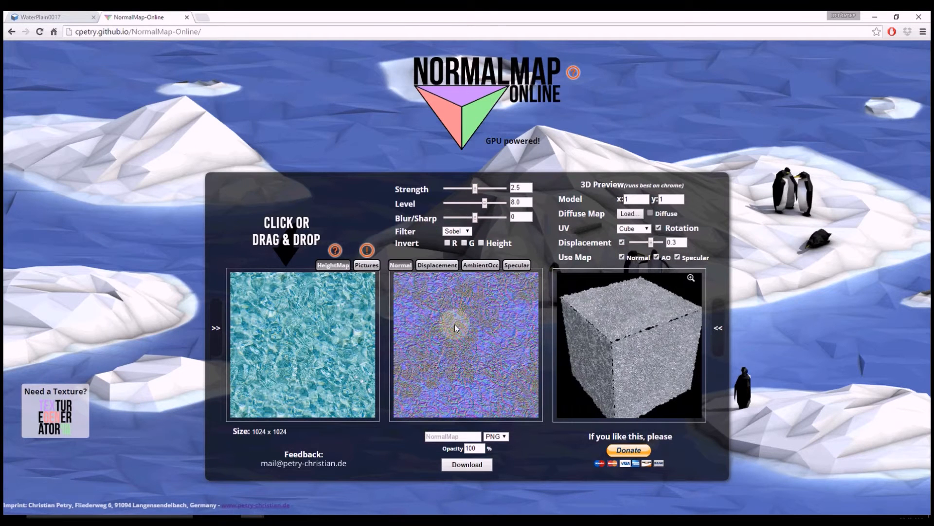
- Tune the normal map to Level 8.7 and Blur/Sharp -7
drag(474, 216, 464, 216)
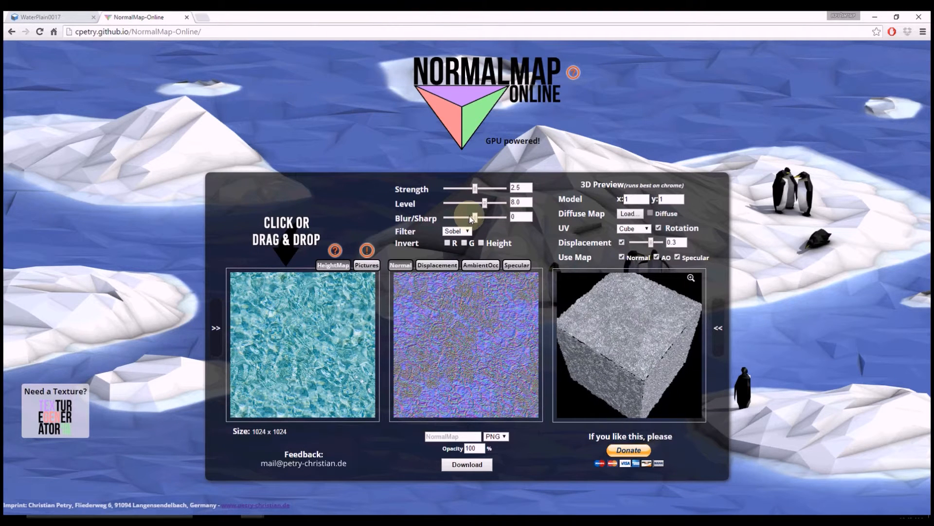
drag(484, 202, 487, 203)
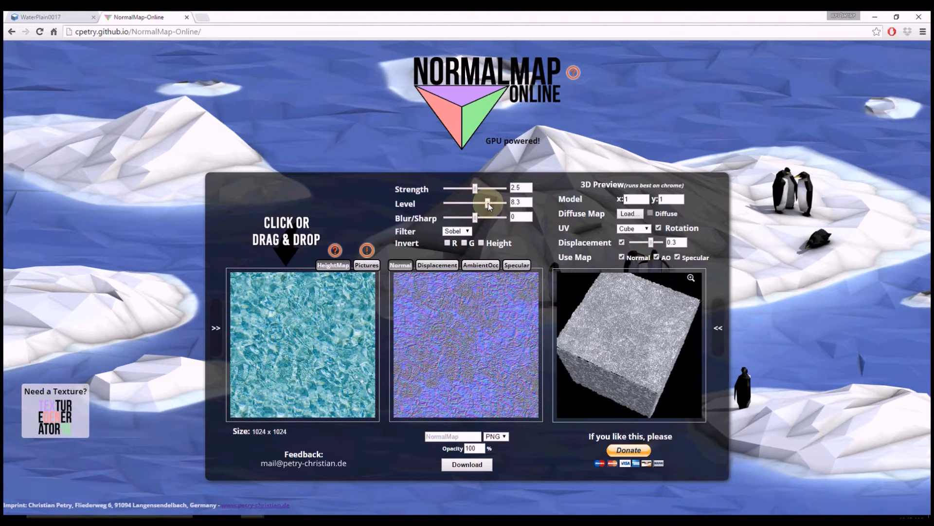
drag(485, 202, 491, 202)
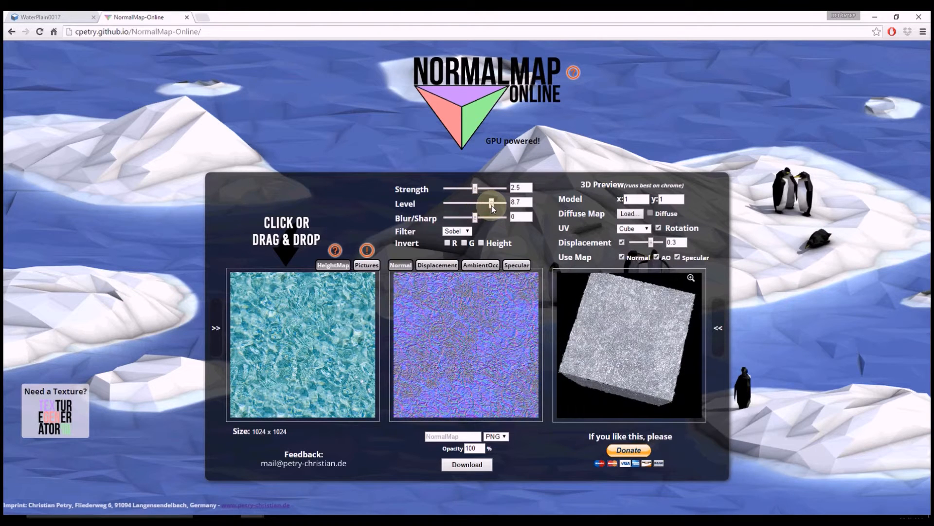
drag(473, 218, 466, 217)
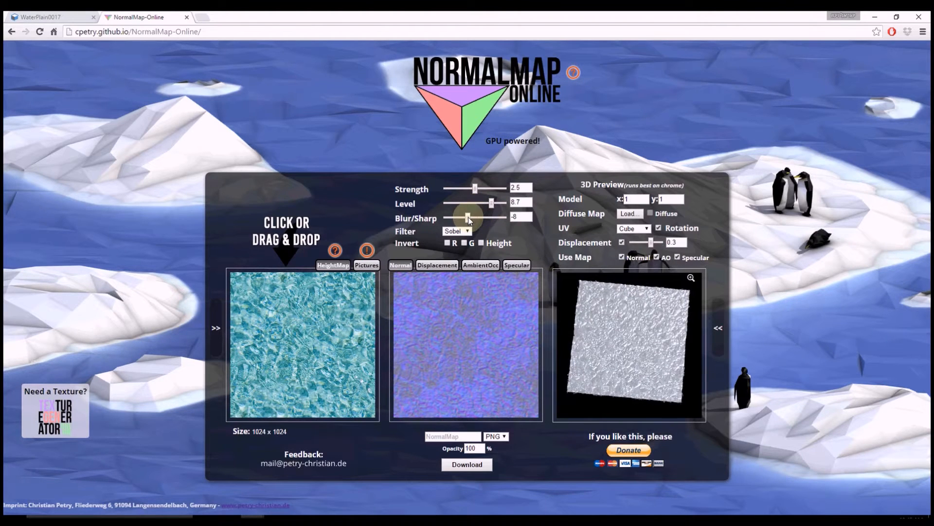
drag(466, 218, 470, 218)
text(W)
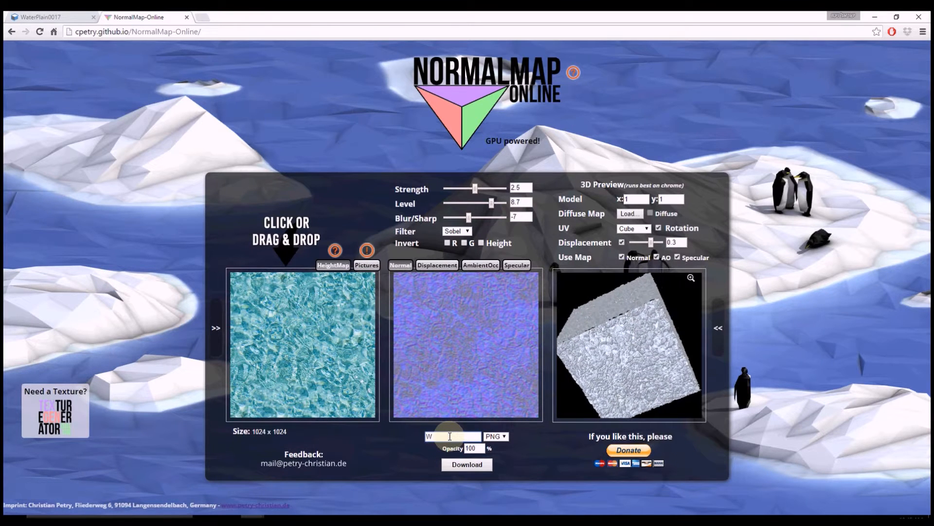
- Name the file Water and download the normal and displacement maps
text(ater)
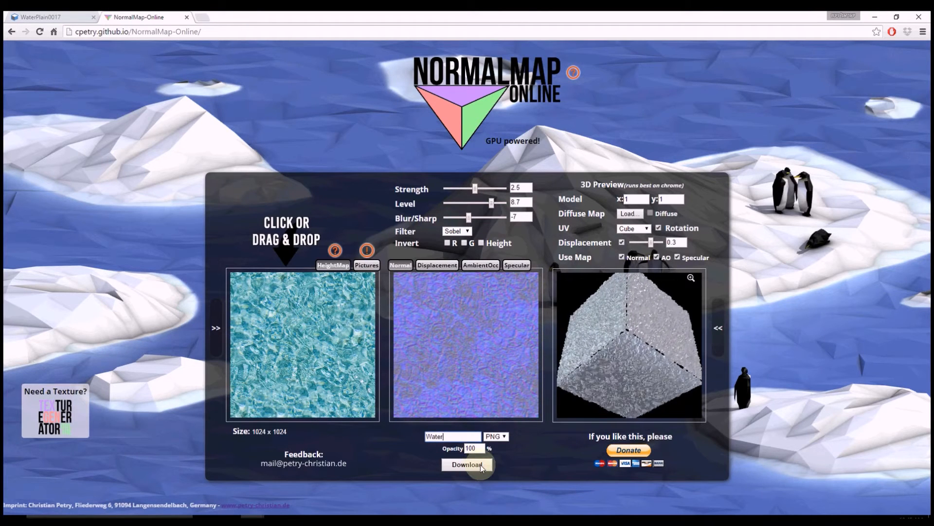
click(467, 465)
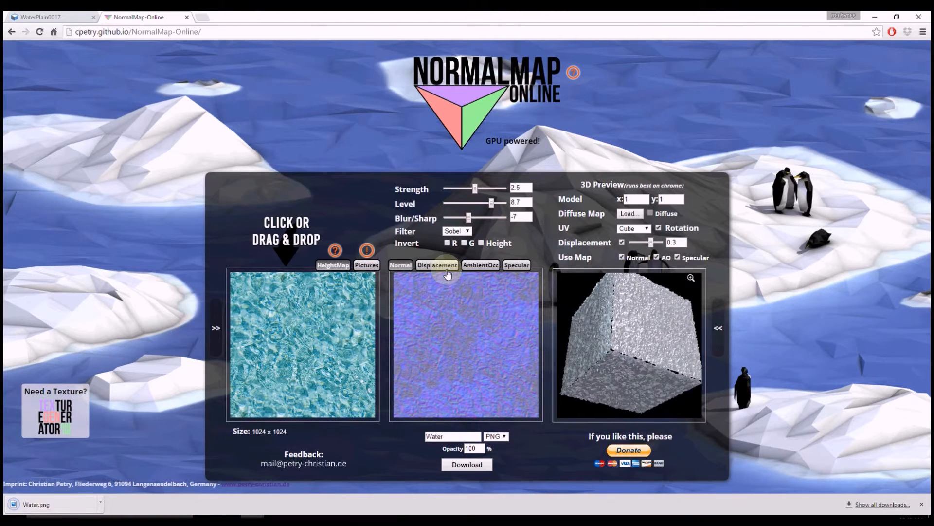
click(437, 264)
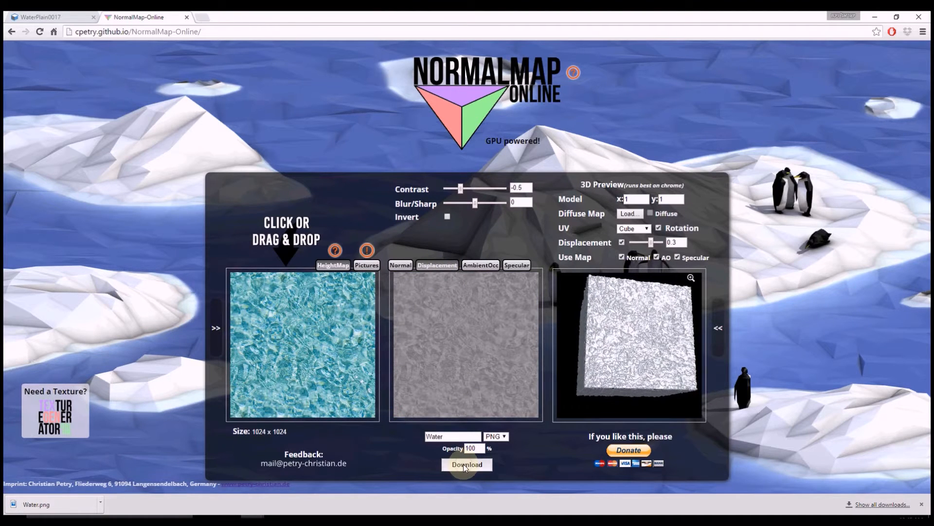
click(517, 265)
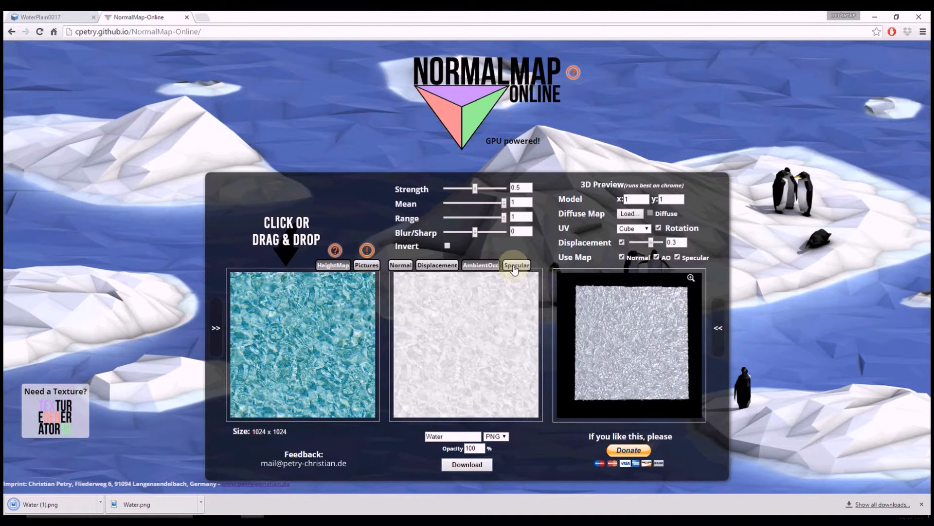
- Preview the ambient occlusion and specular maps and download them
click(481, 265)
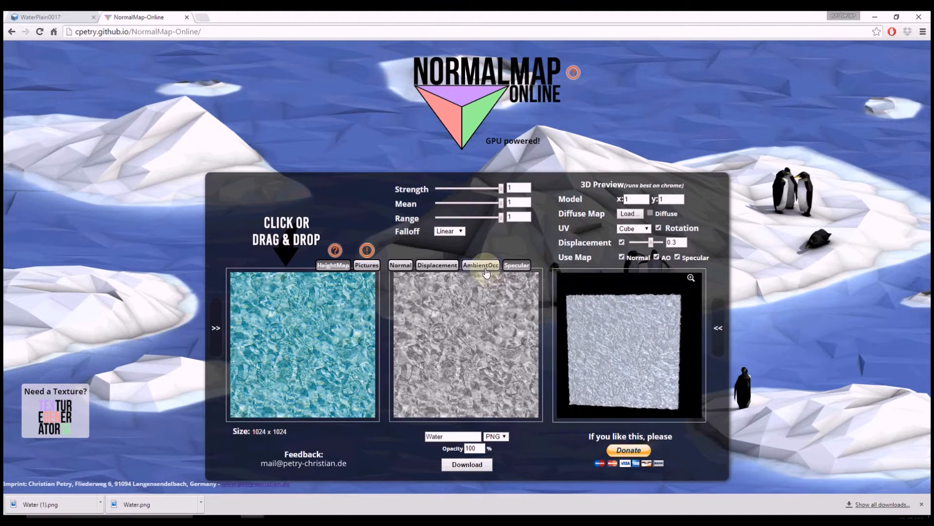
click(517, 264)
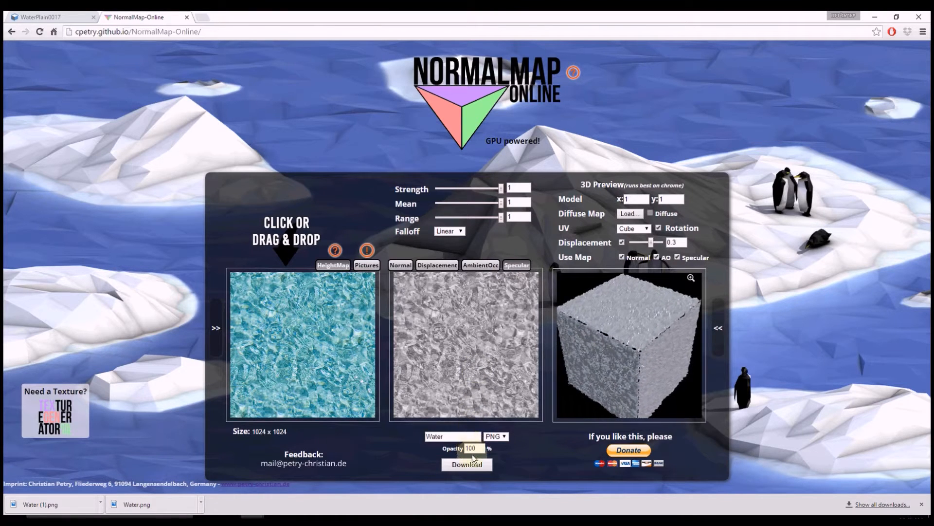
click(468, 465)
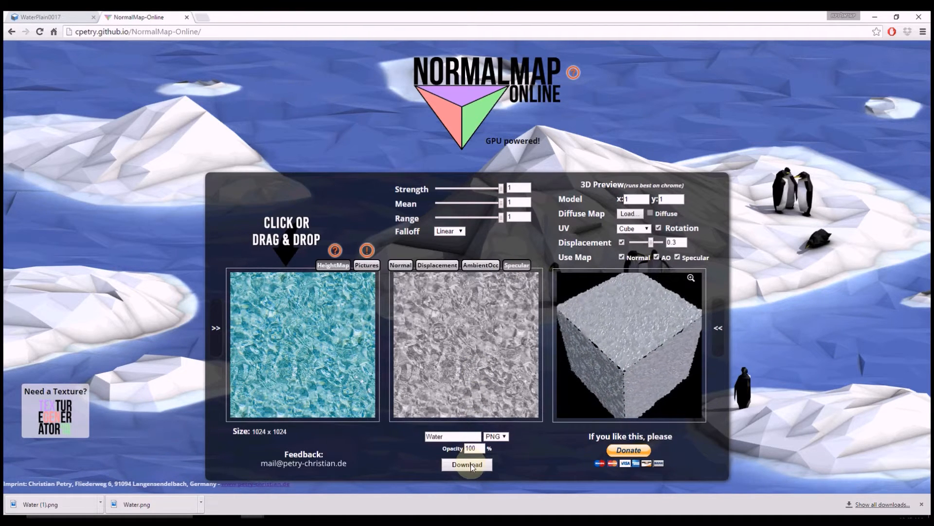
click(466, 464)
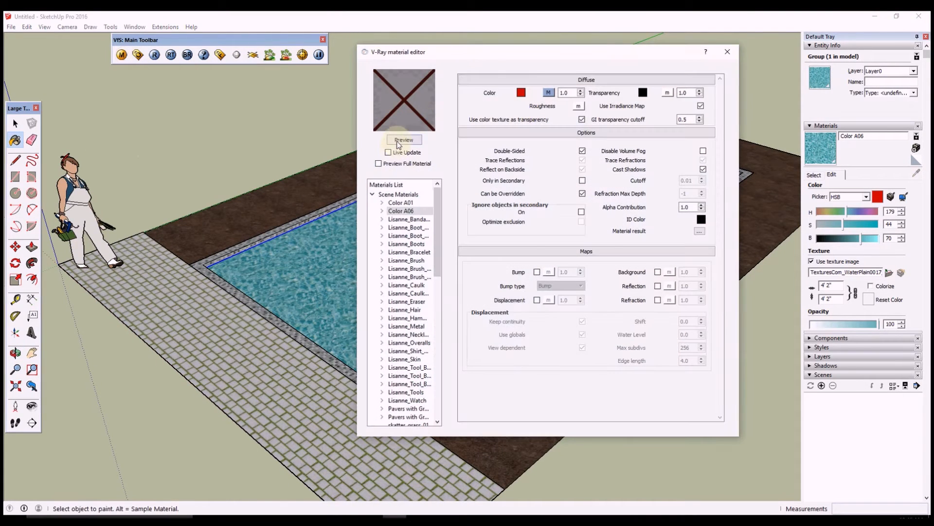
- Give Color A06 a white transparency colour texture and add a Reflection layer
click(403, 140)
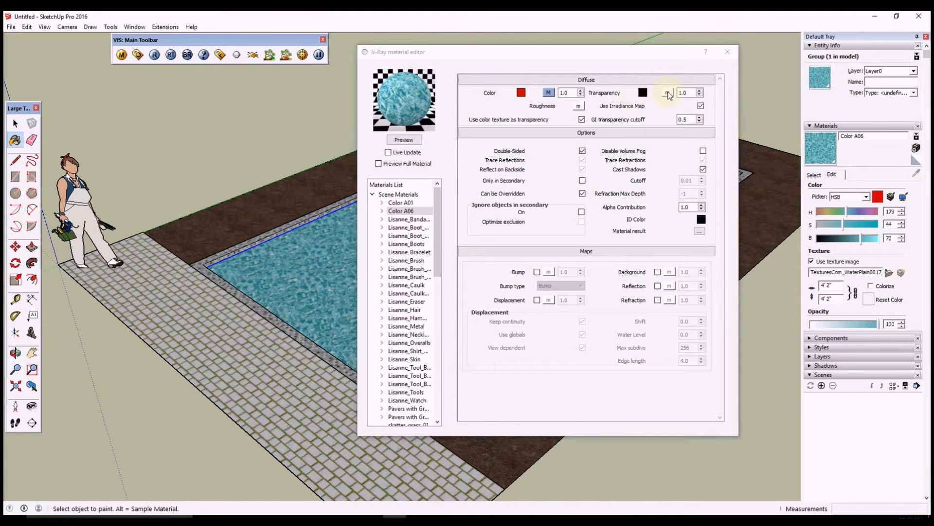
click(666, 92)
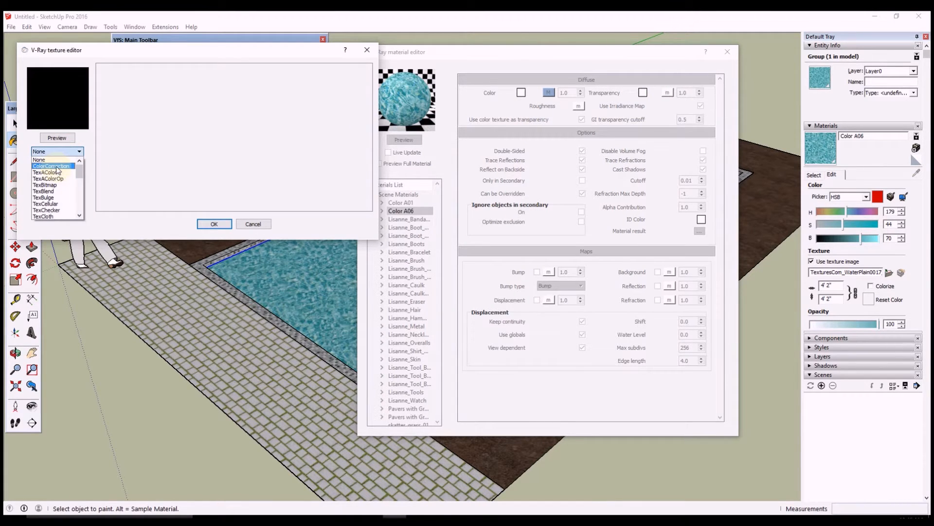
click(43, 172)
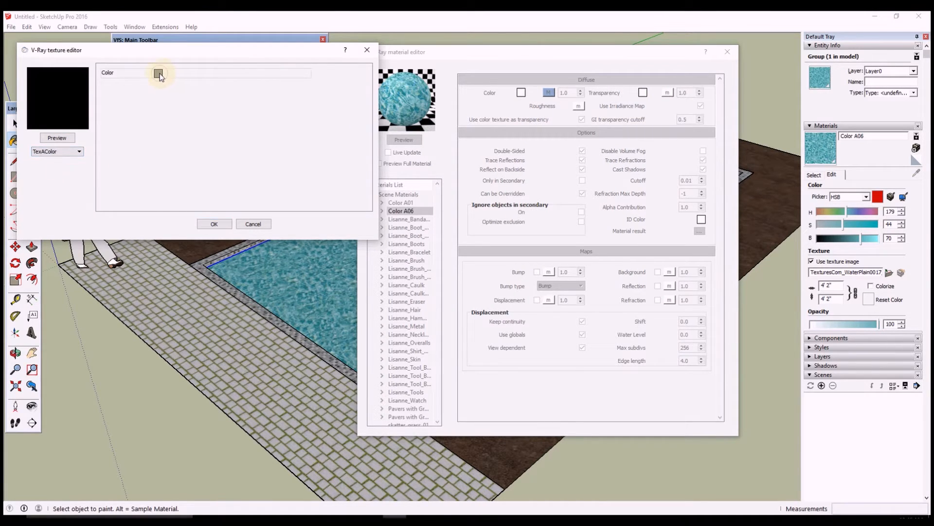
click(157, 75)
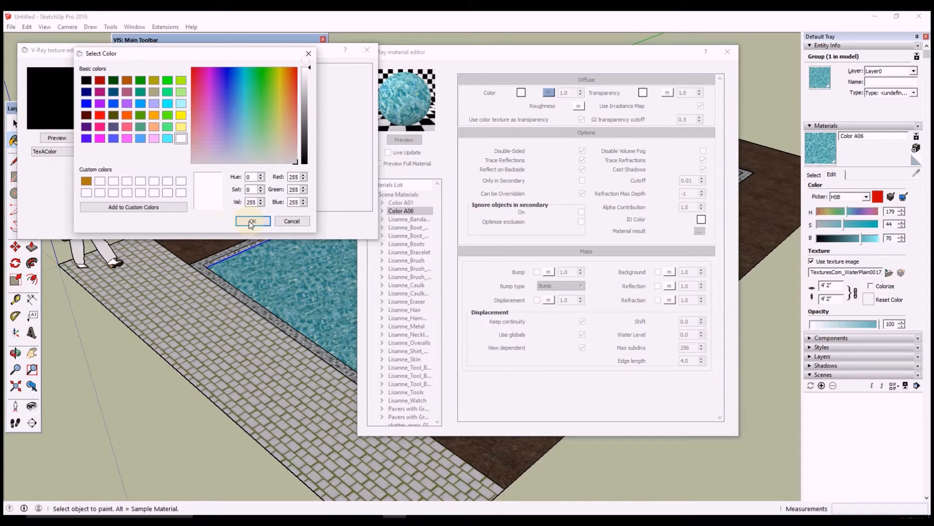
click(252, 221)
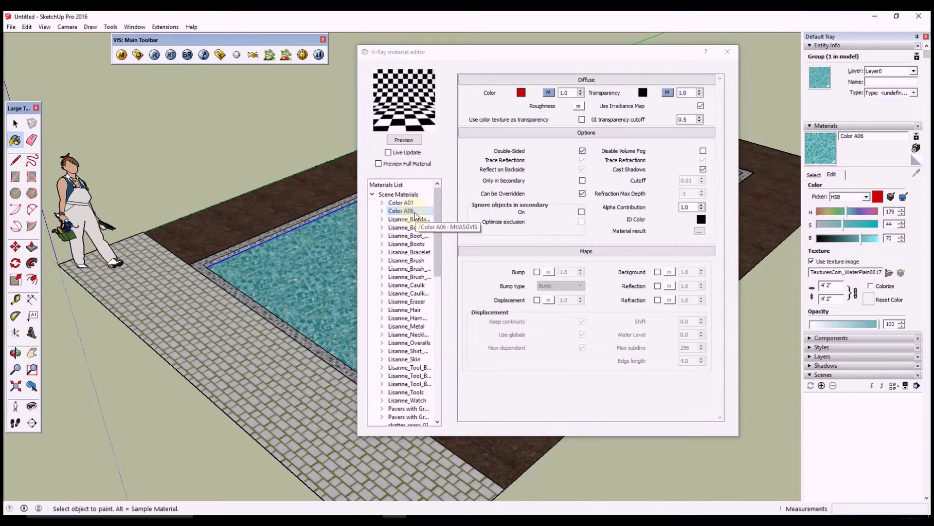
right_click(402, 210)
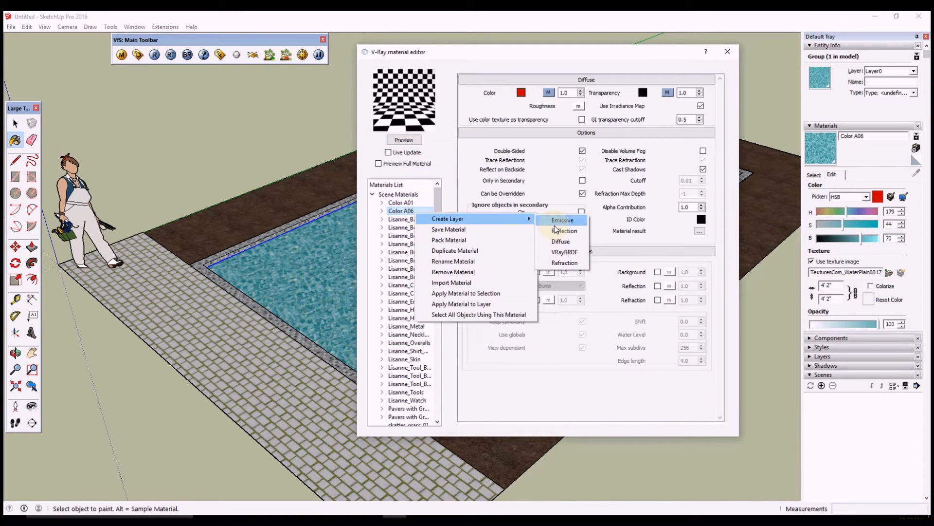
mouse_move(564, 231)
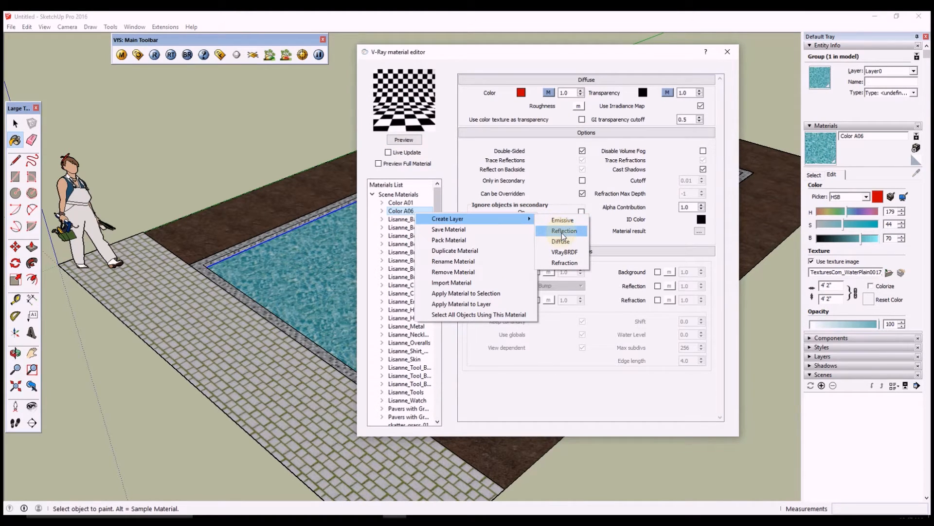
click(563, 230)
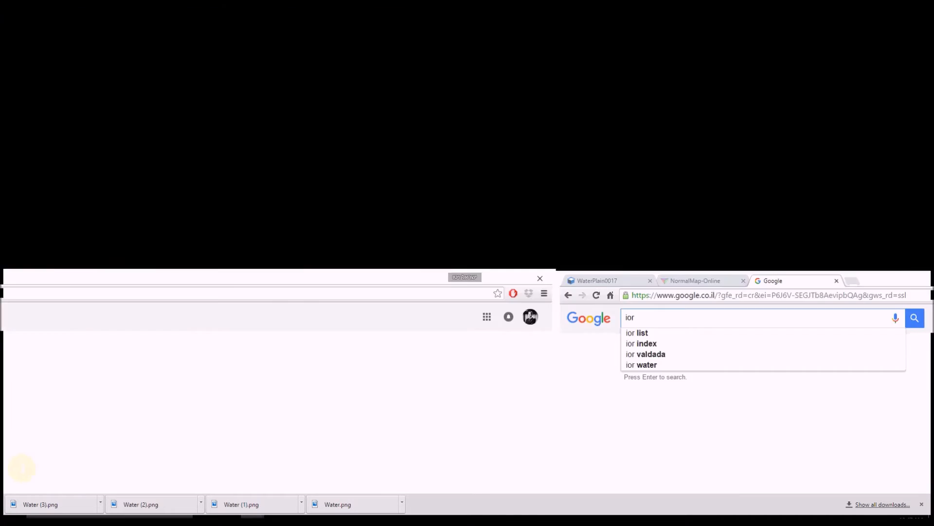
- Google 'ior water' and select water's 1.333 value in the Blender Artists list
click(641, 364)
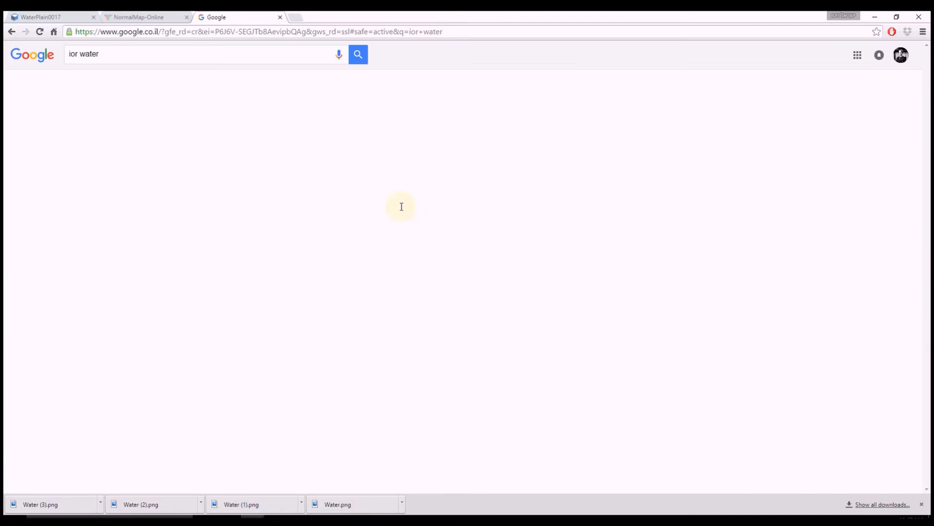
click(358, 54)
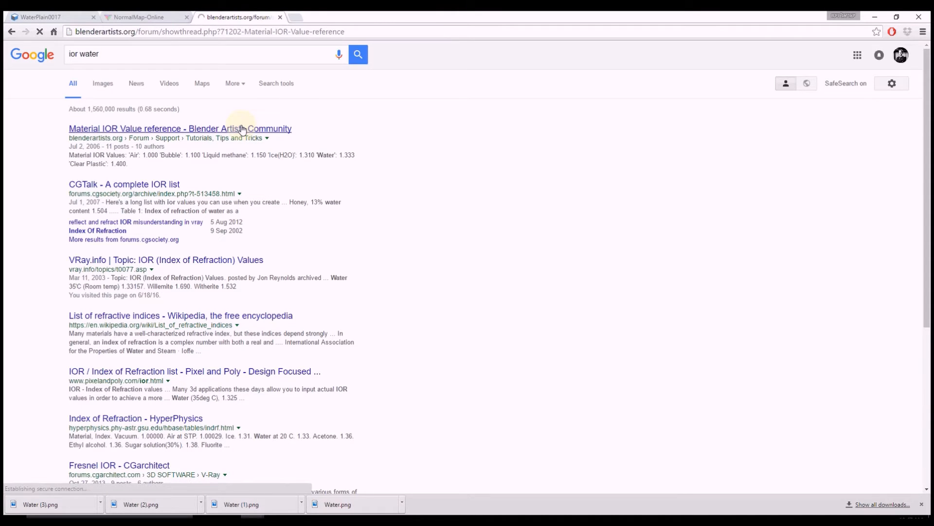
click(179, 128)
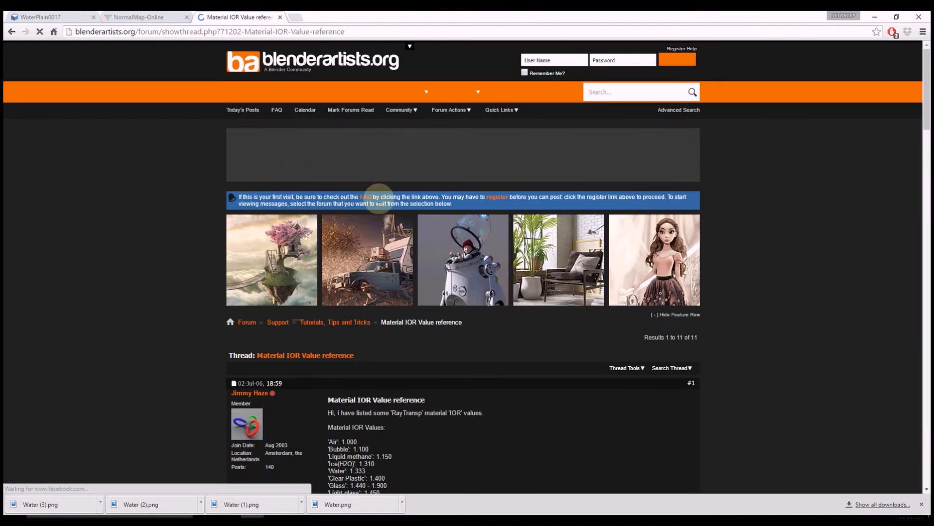
scroll(down, 3)
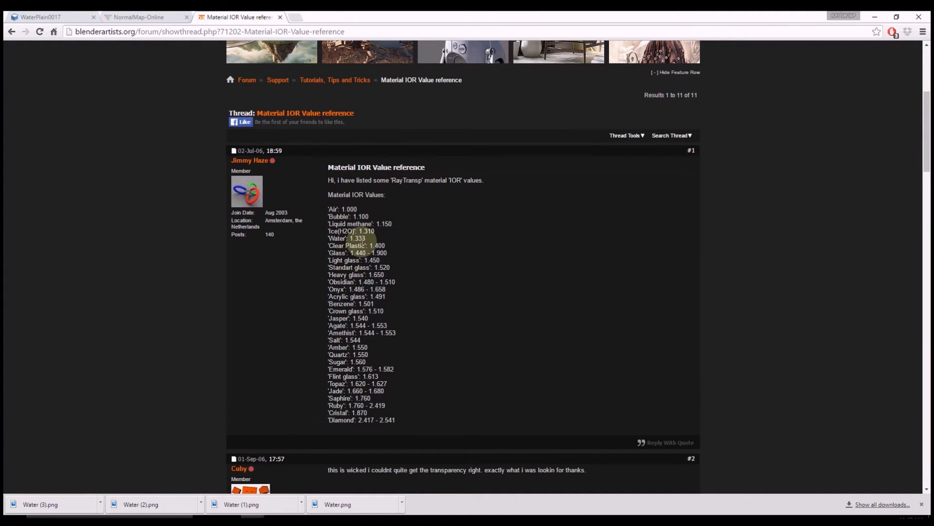
double_click(355, 238)
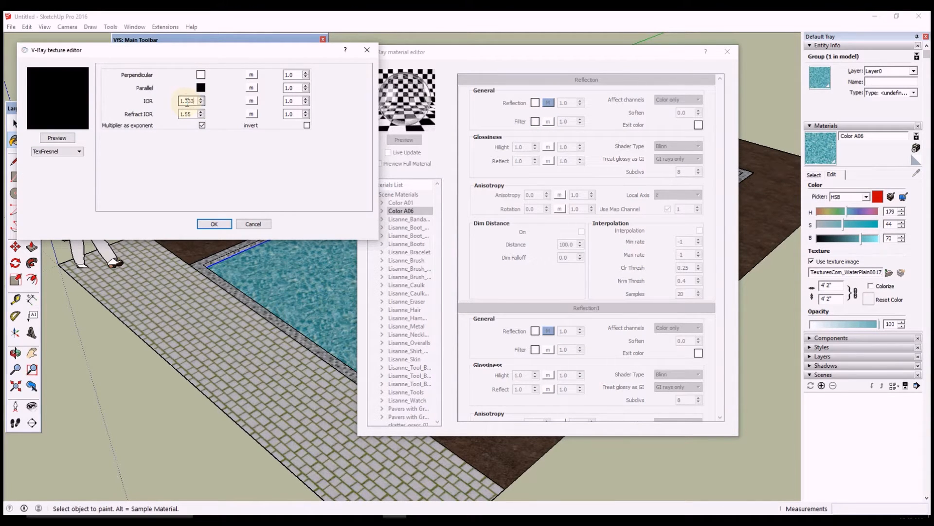
- Confirm the Fresnel IOR of 1.333 and enter 1.333 as refraction IOR
click(214, 224)
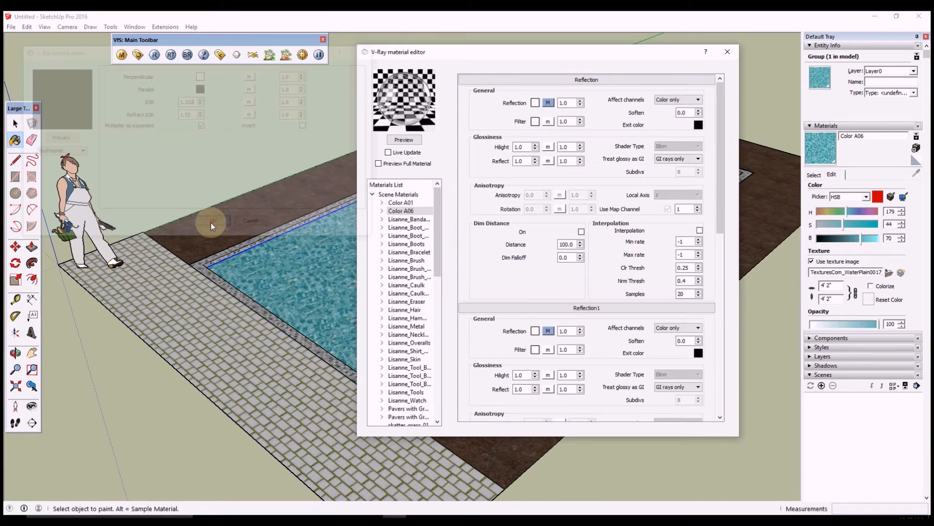
right_click(401, 211)
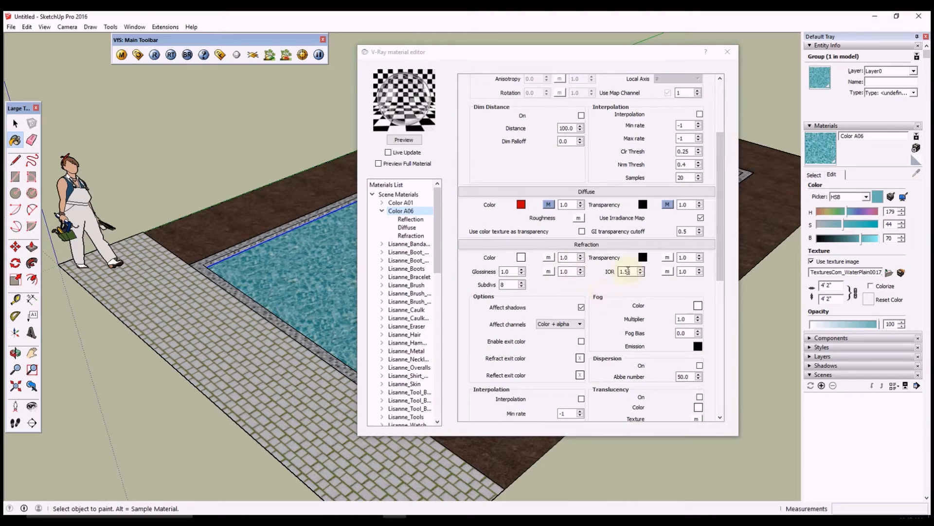
text(1.333)
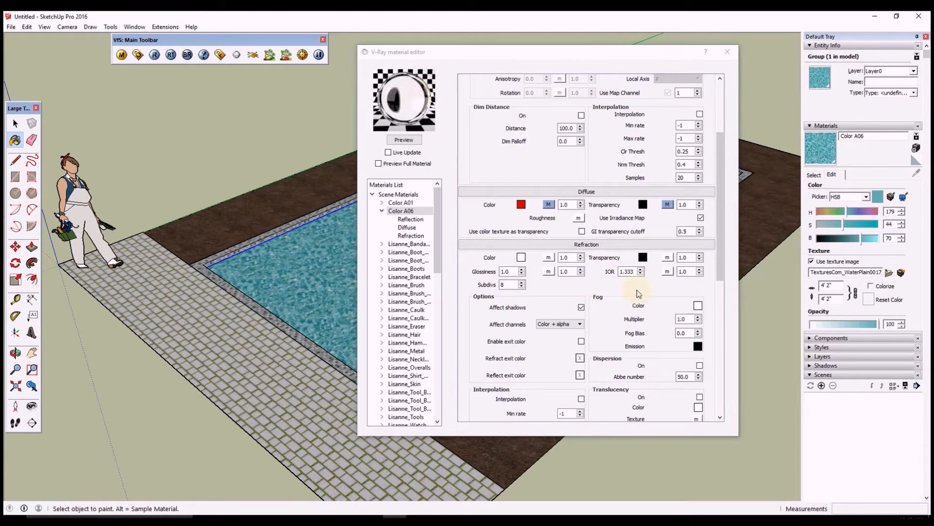
- Give the refraction fog a pale cyan colour, set its multiplier to 0.1, and enable bump
click(698, 305)
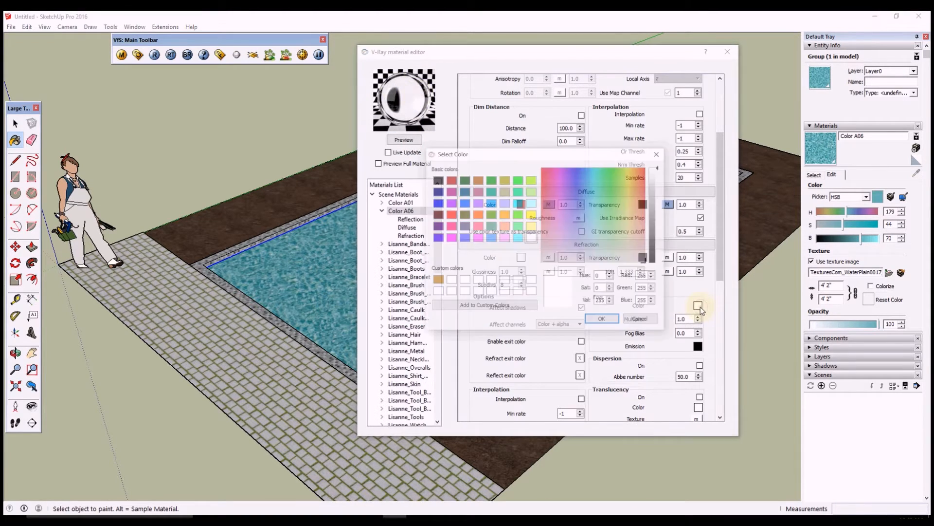
click(598, 257)
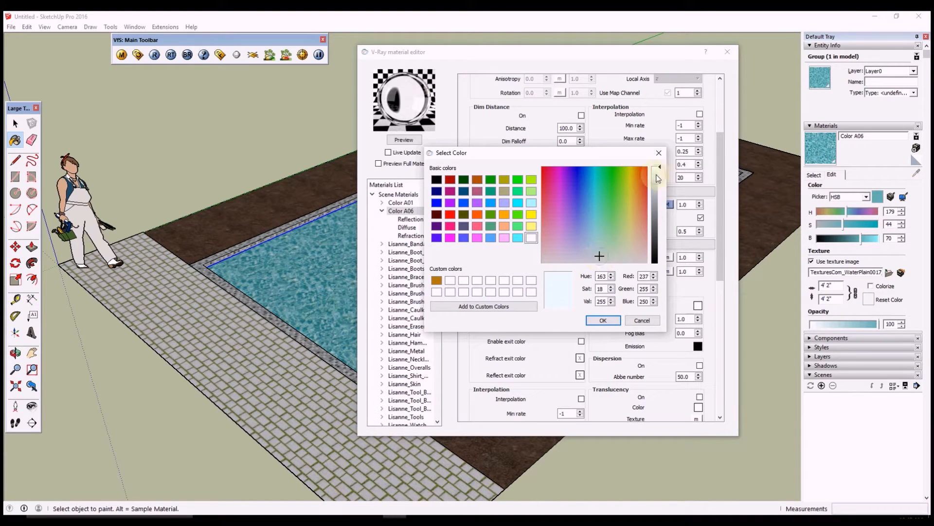
click(603, 321)
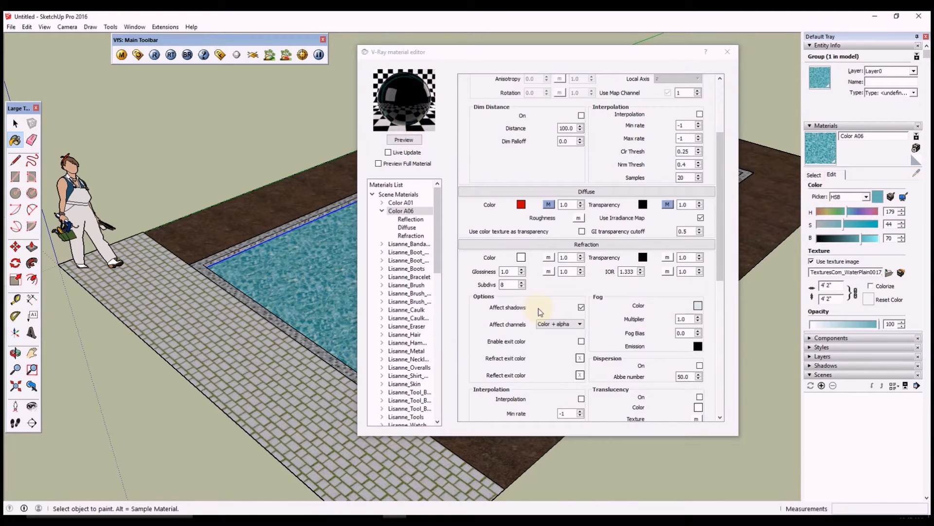
click(685, 319)
text(0.1)
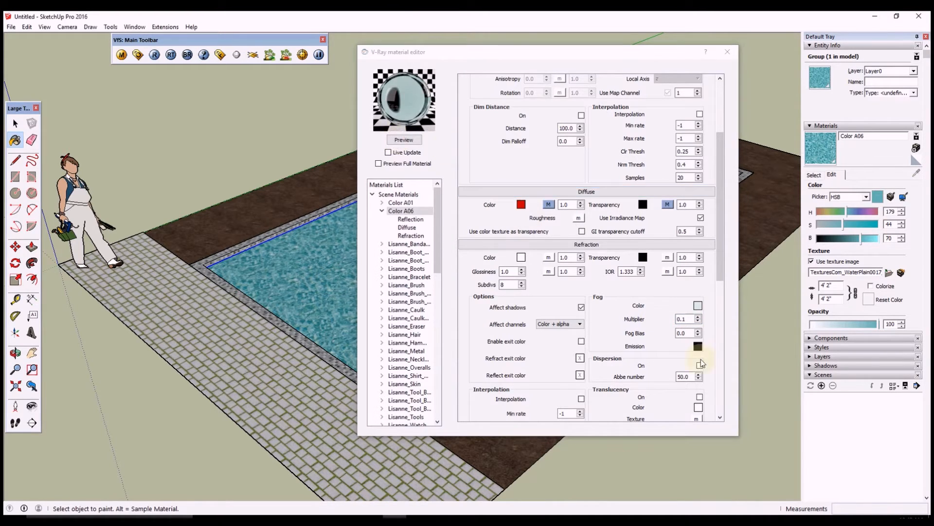
scroll(down, 3)
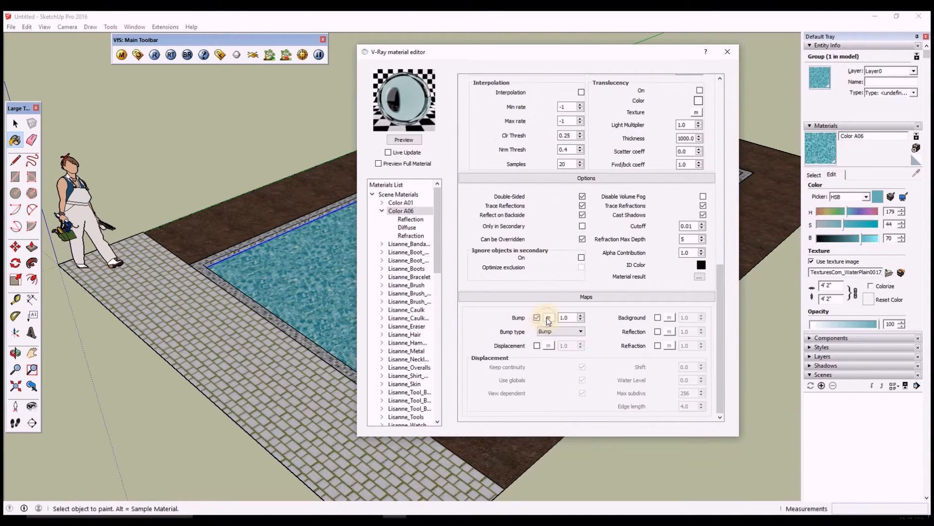
click(548, 317)
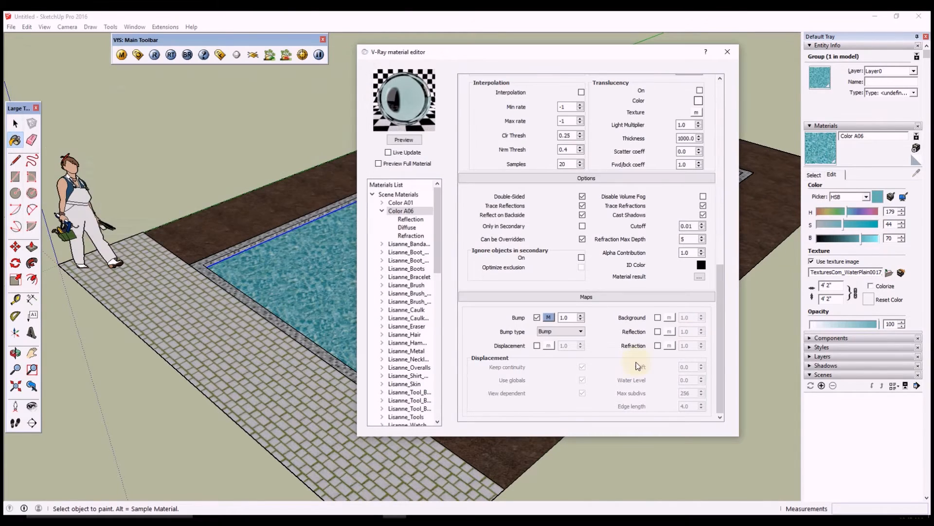
- Switch the bump type to Normal map and load Water (1).png as the displacement texture
click(561, 331)
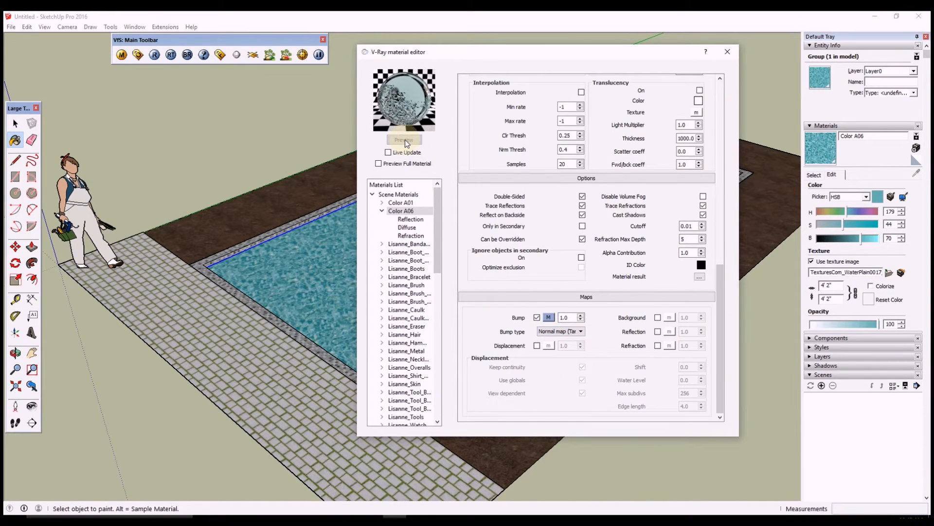
click(536, 345)
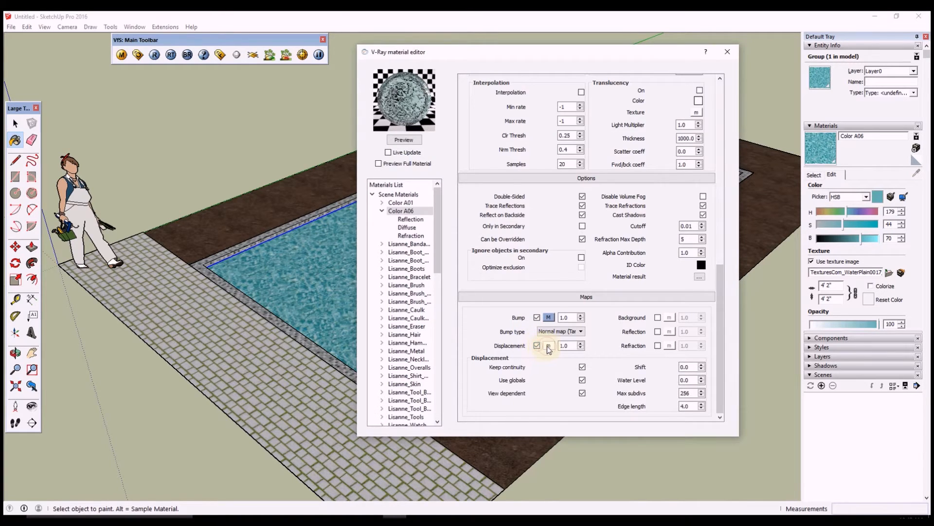
click(549, 345)
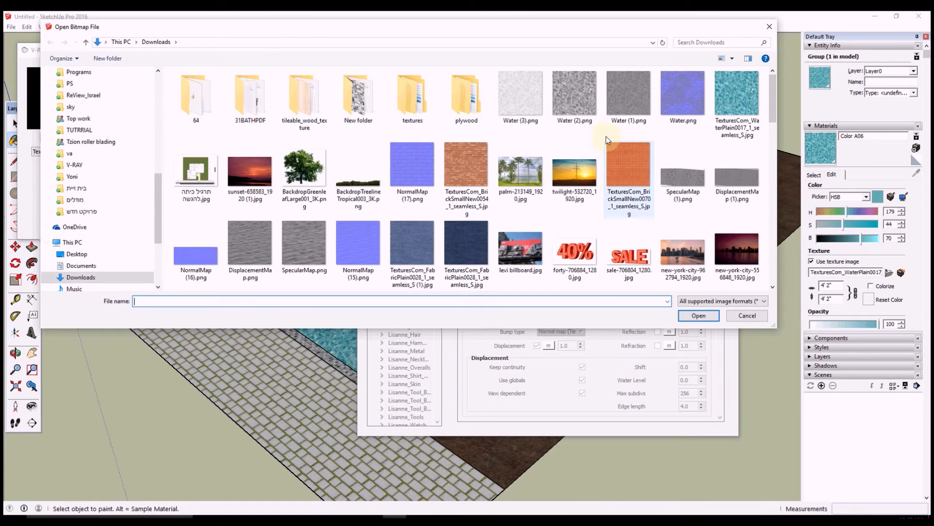
click(575, 95)
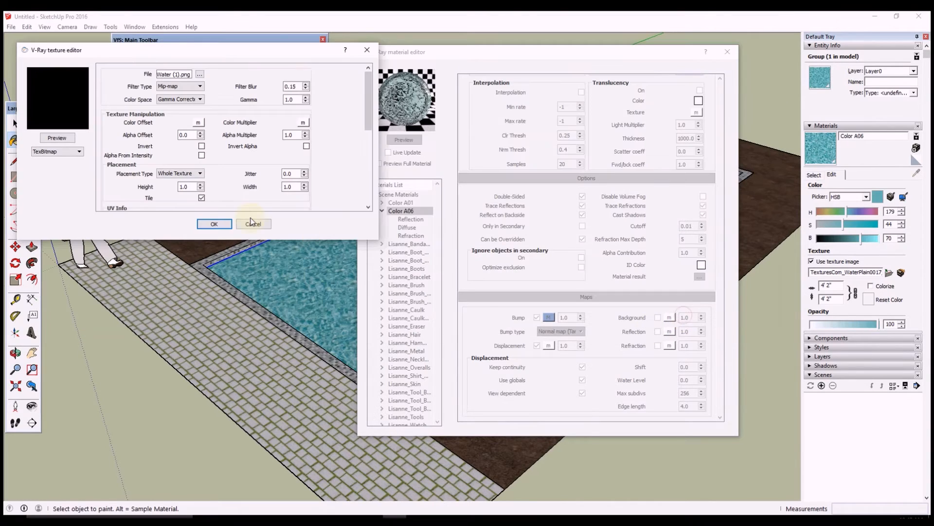
click(57, 138)
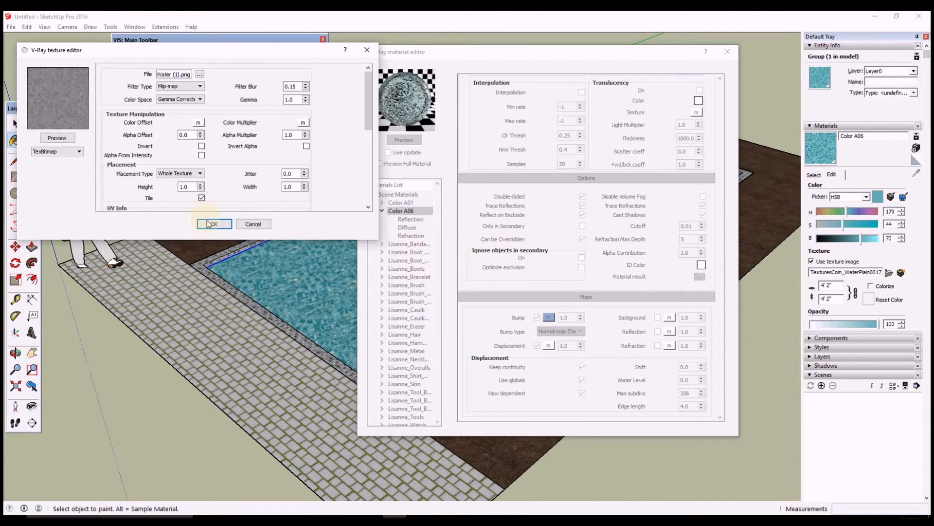
click(213, 224)
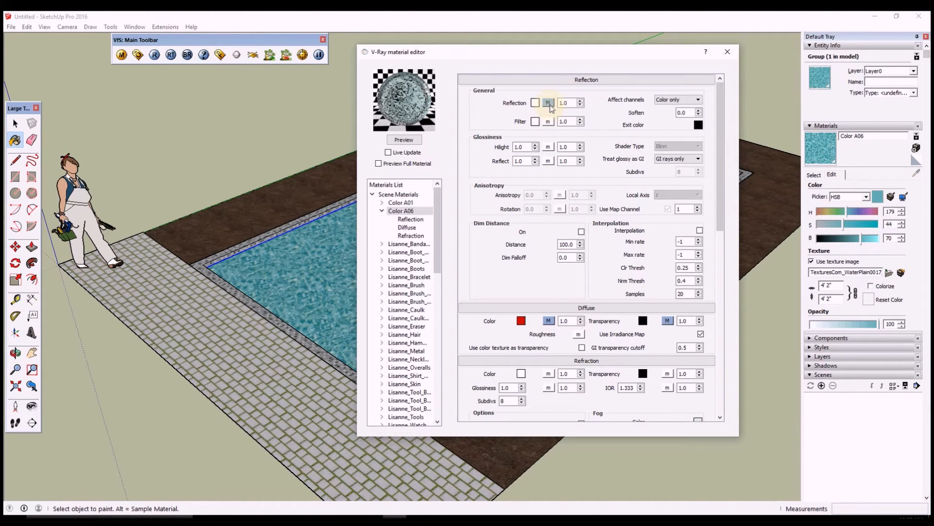
- Attach an image texture map to the reflection's Fresnel IOR, then close the material editor
click(548, 103)
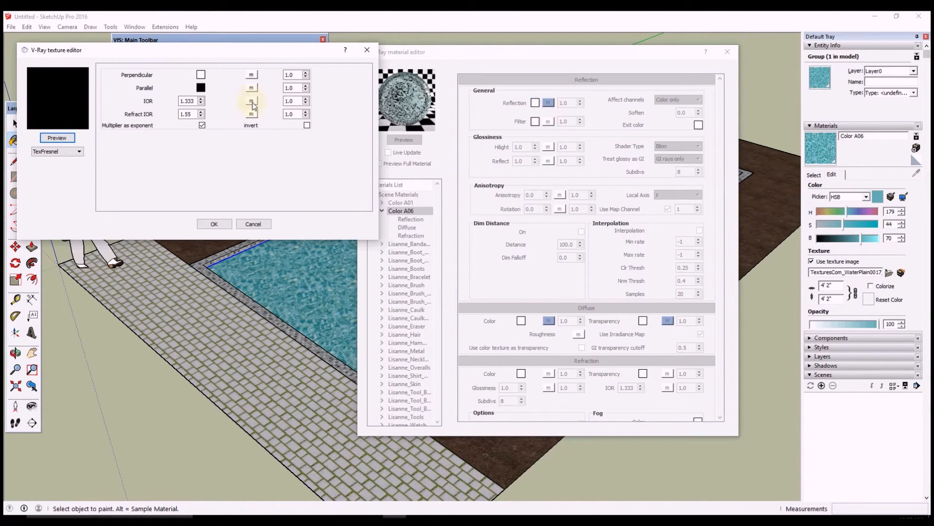
click(79, 152)
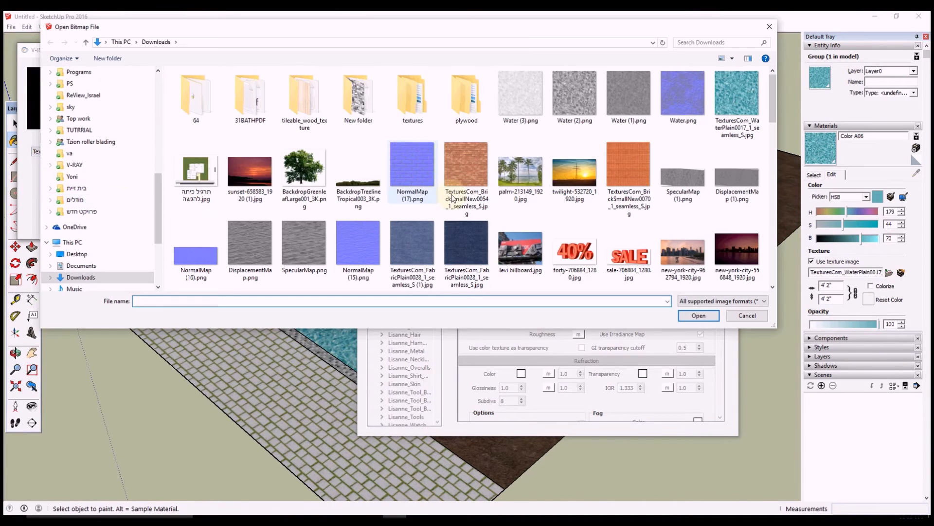
click(521, 94)
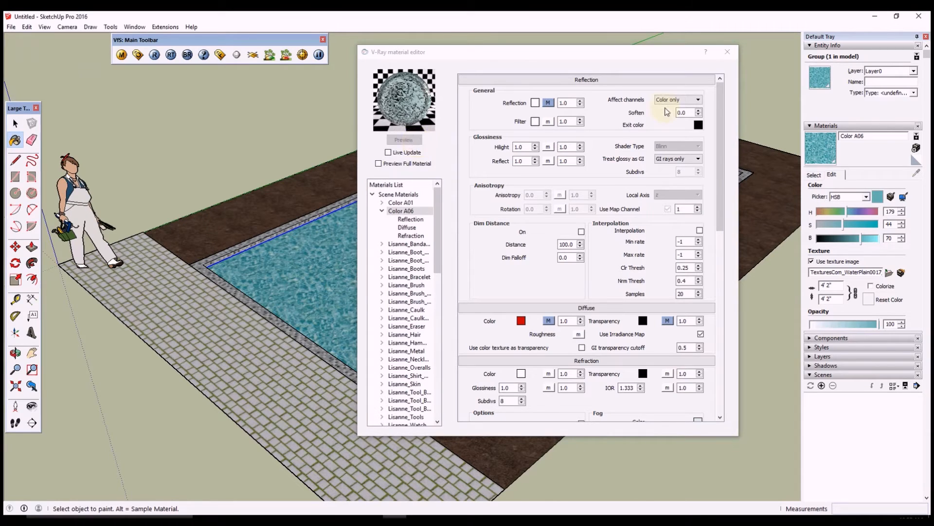
click(727, 51)
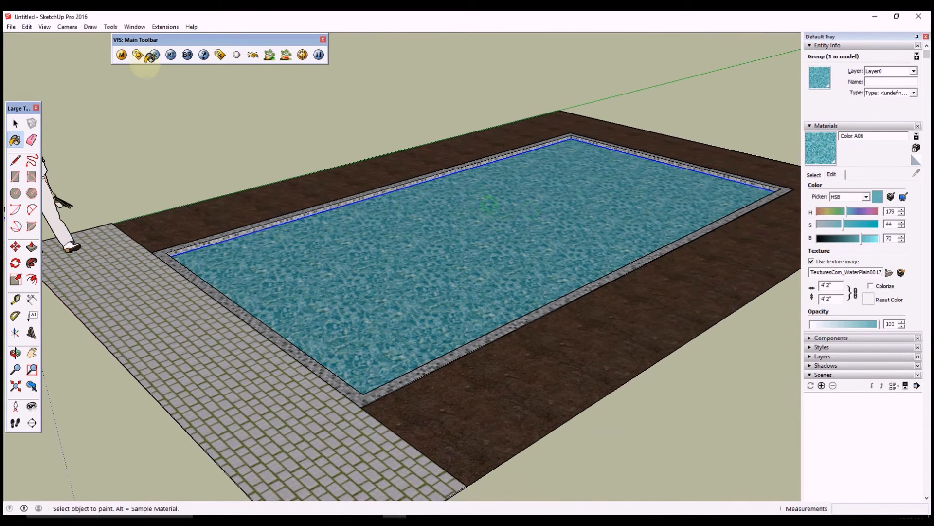
- Set the V-Ray background environment to an HDR image with spherical UVW mapping
click(137, 55)
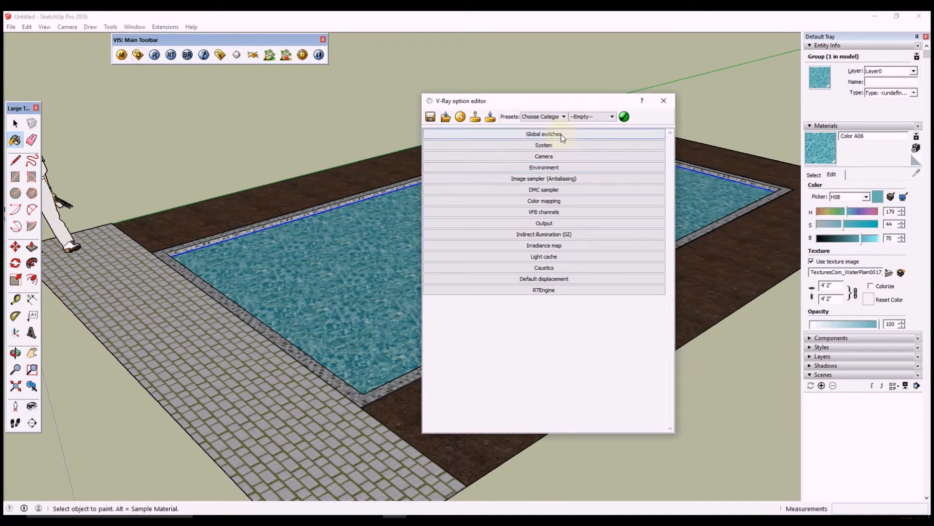
click(544, 167)
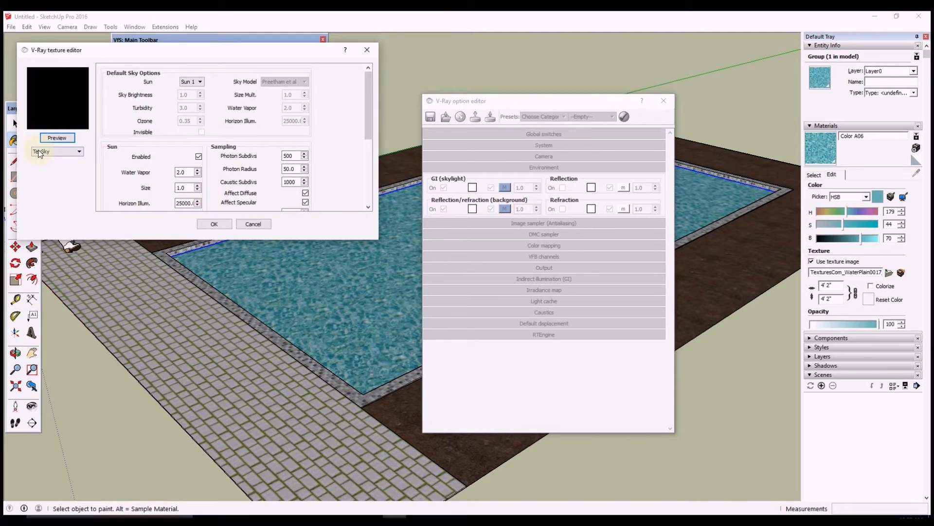
click(79, 151)
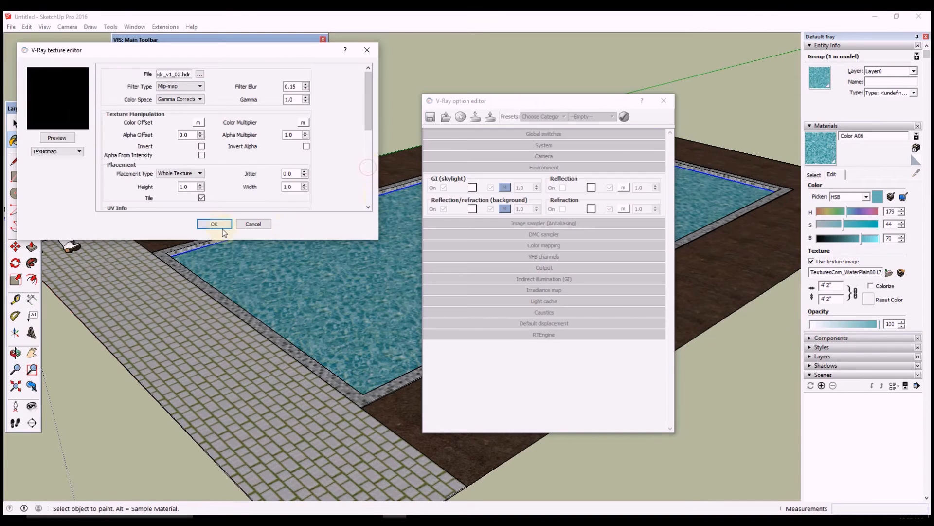
scroll(down, 3)
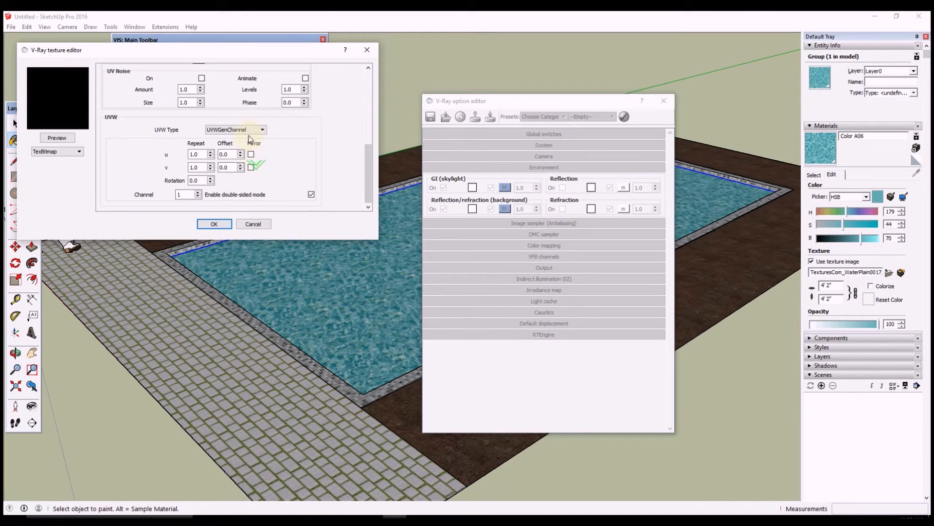
click(262, 130)
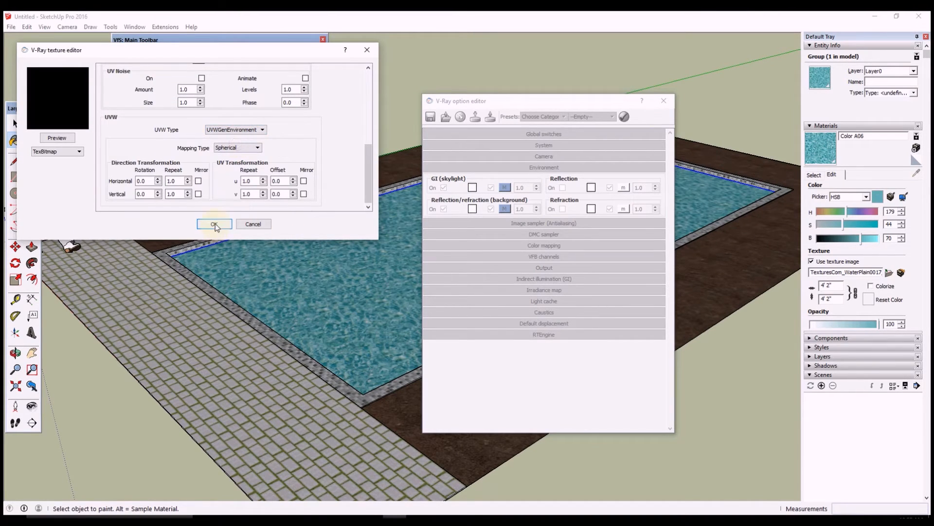
click(214, 224)
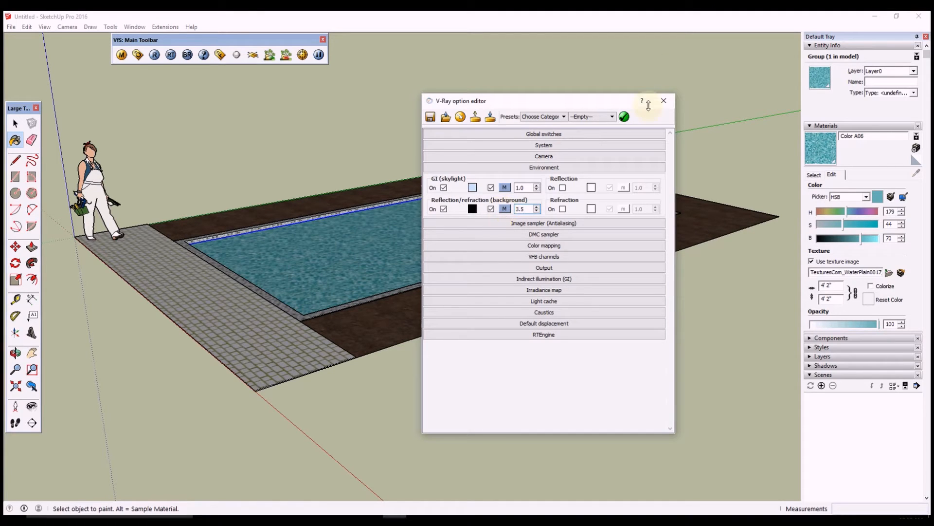
click(664, 101)
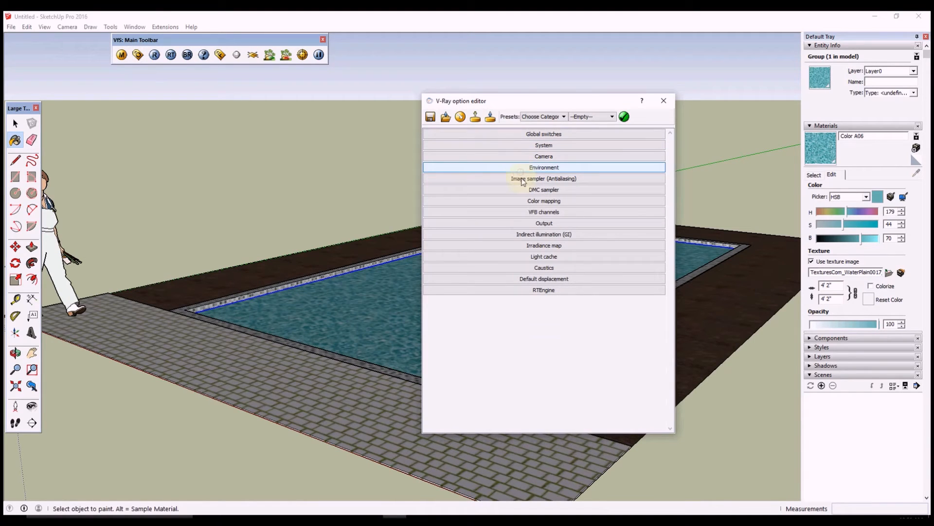
- Choose the 1920x1080 output preset and edit the ambient occlusion subdivs under Indirect Illumination
click(544, 222)
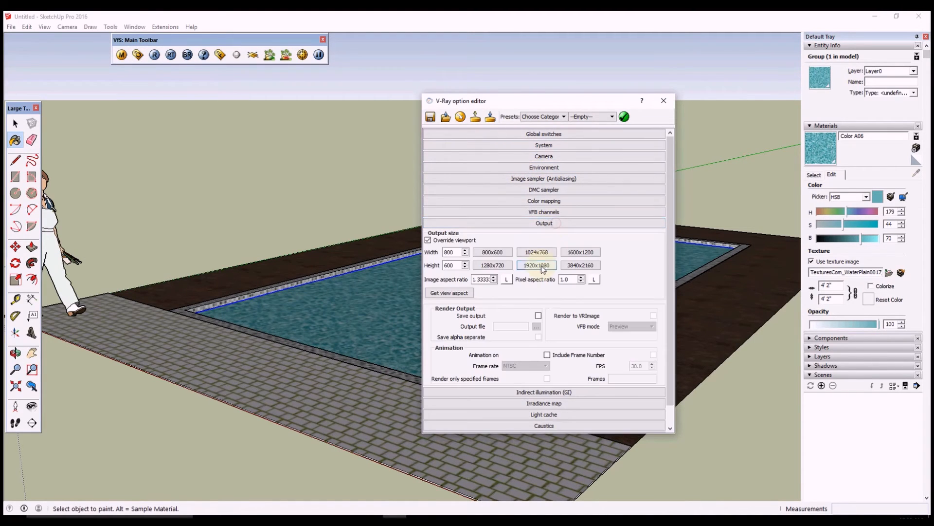
click(544, 223)
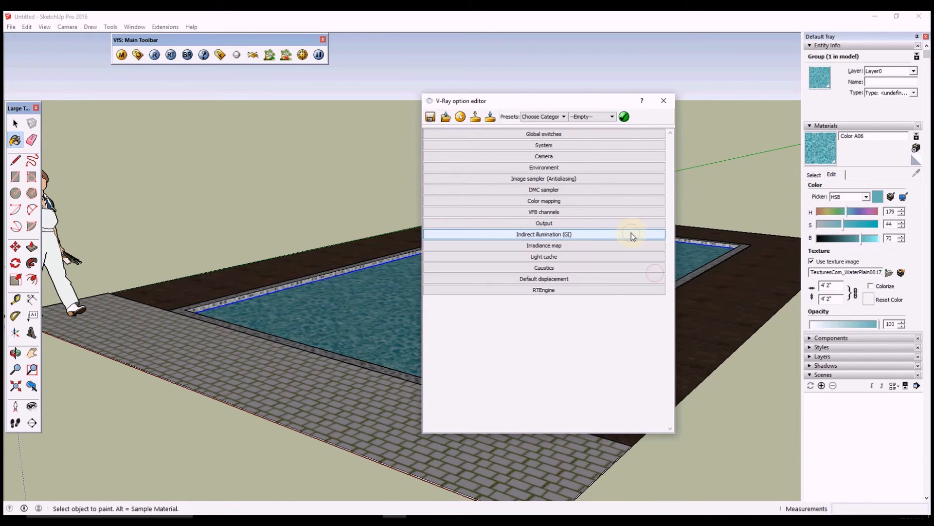
click(544, 234)
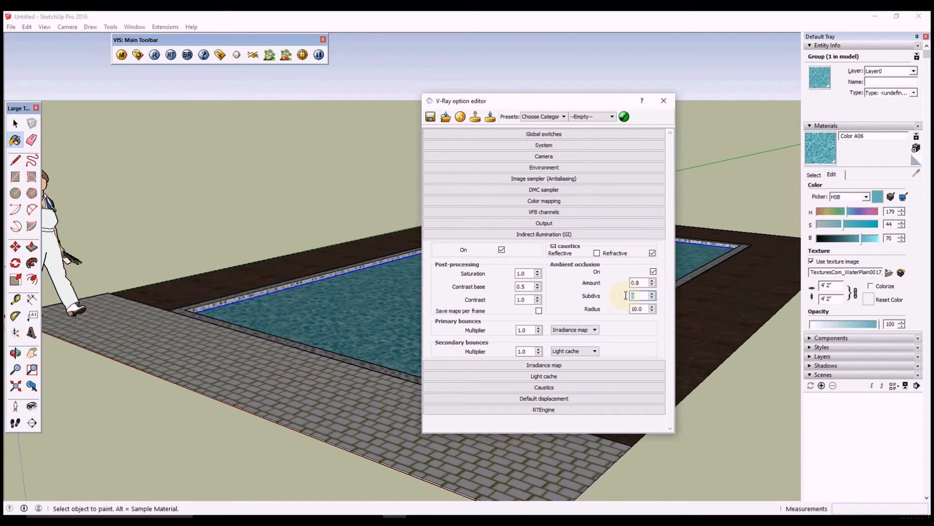
click(543, 234)
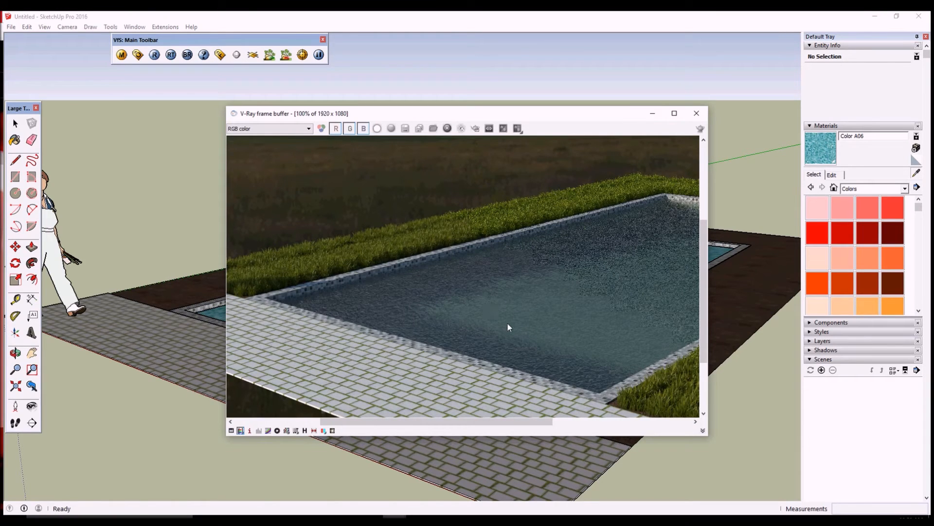
mouse_move(696, 113)
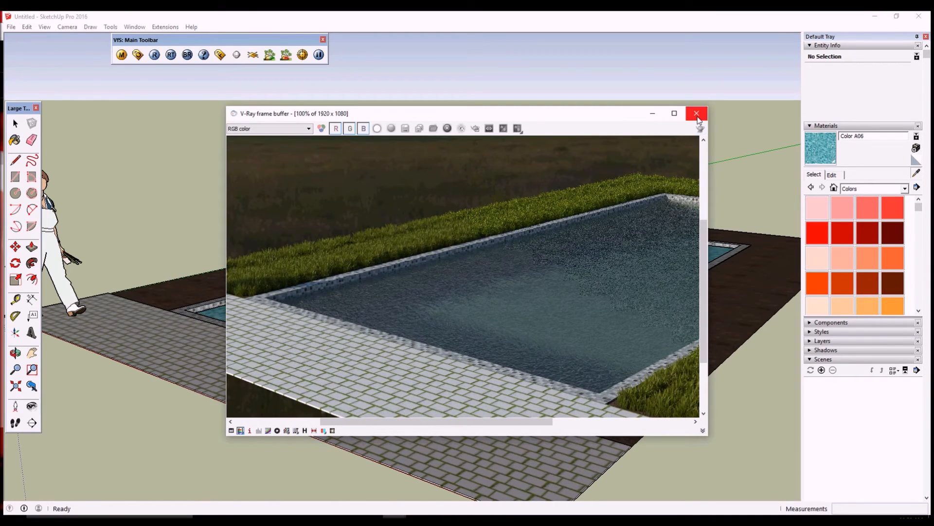
- Close the V-Ray frame buffer and launch a new render from the VfS toolbar
click(697, 113)
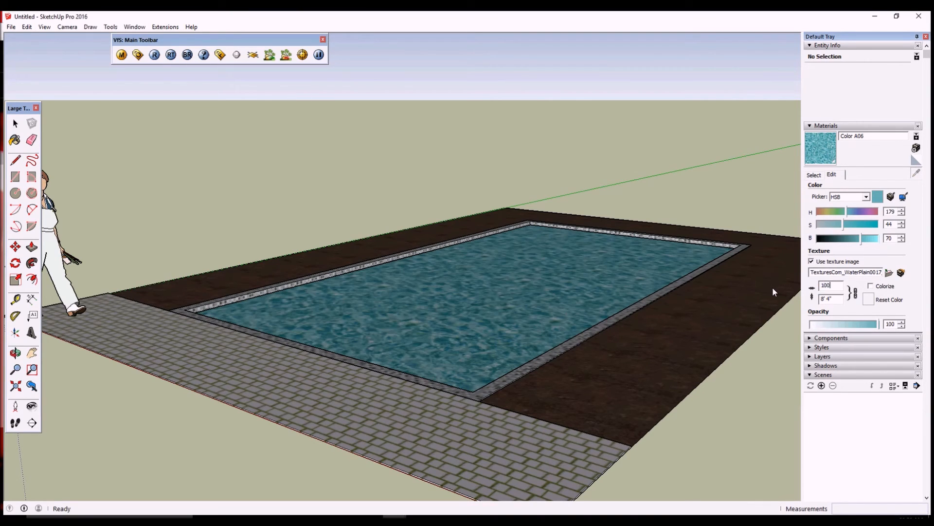
mouse_move(155, 64)
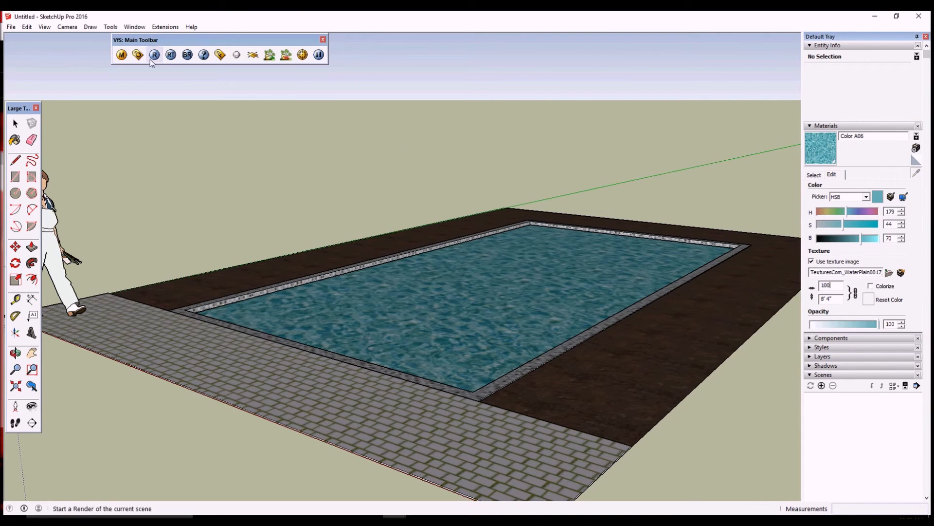
click(155, 55)
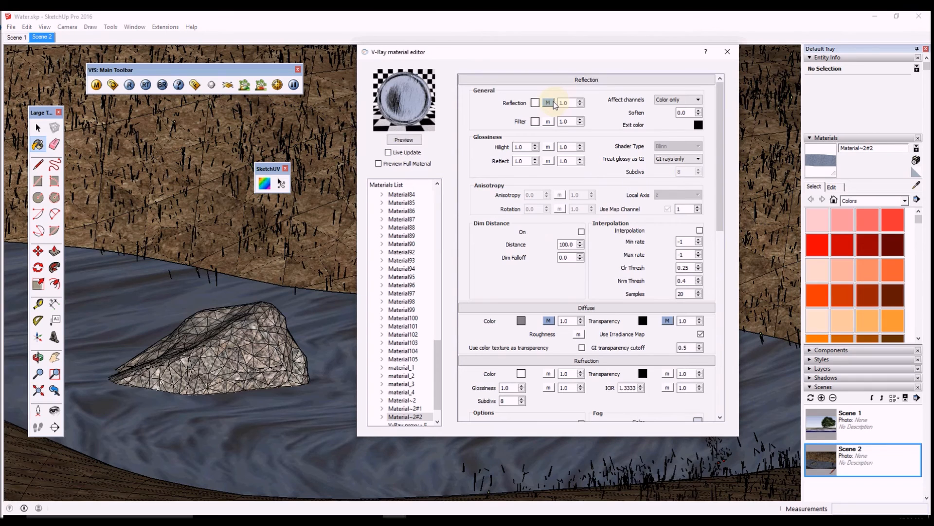
- Review Material~2#2's TexFresnel reflection map and Maps section, then close the material editor
click(547, 103)
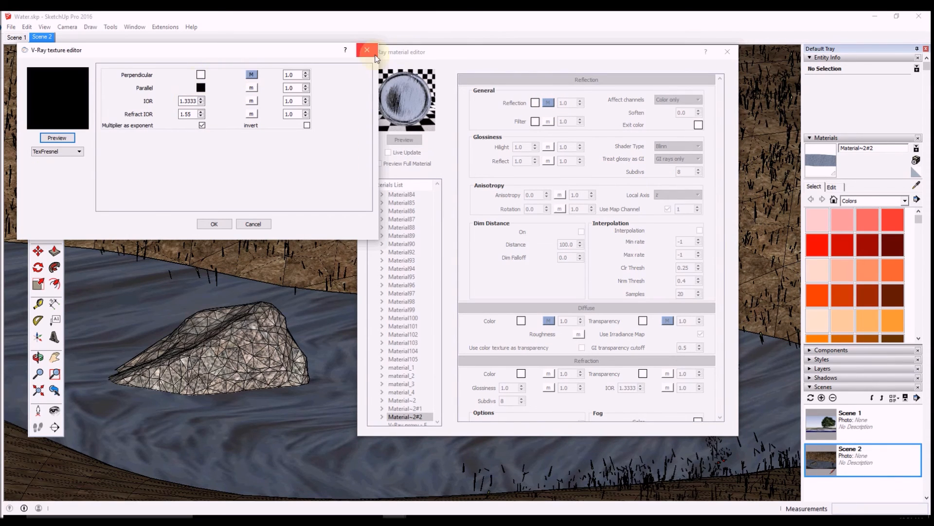
click(367, 50)
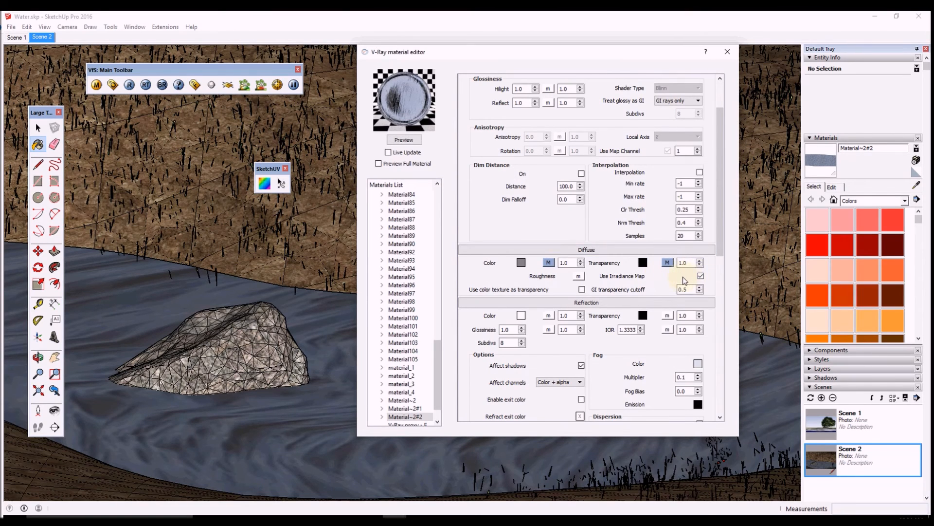
scroll(down, 3)
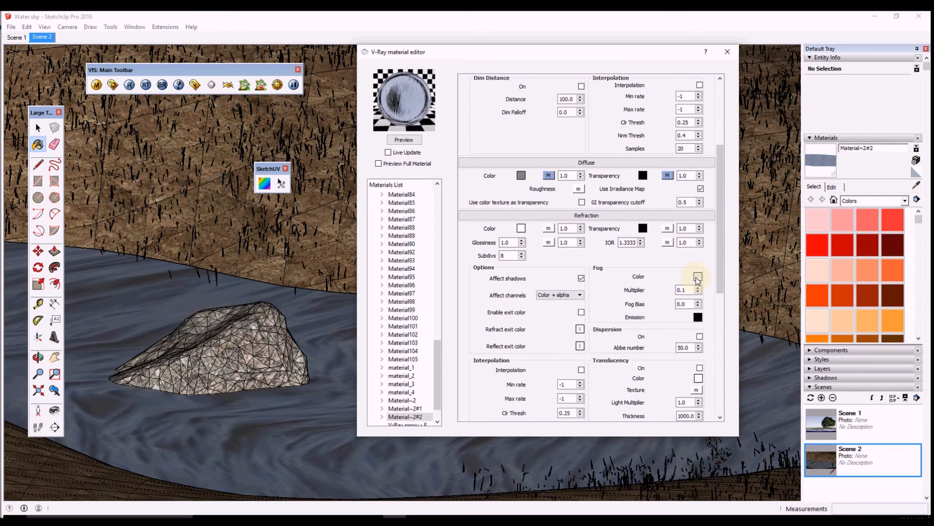
scroll(down, 3)
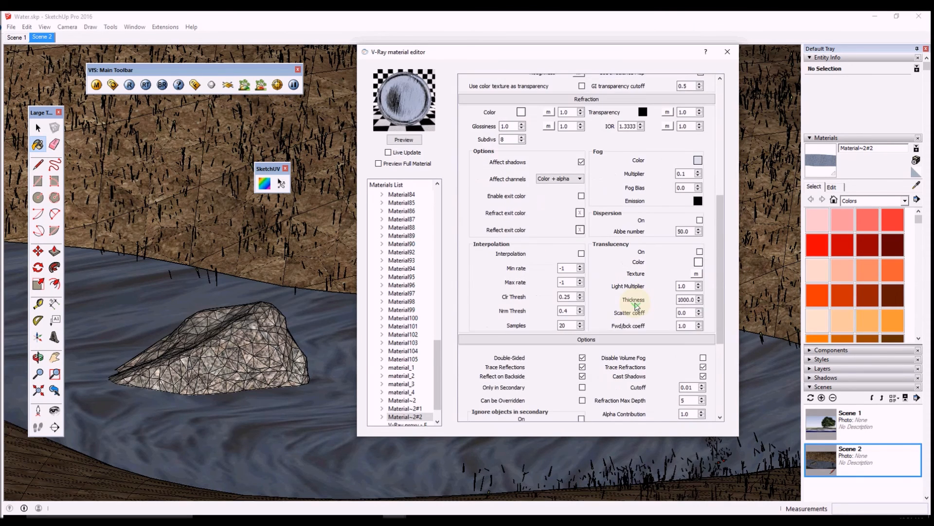
scroll(down, 3)
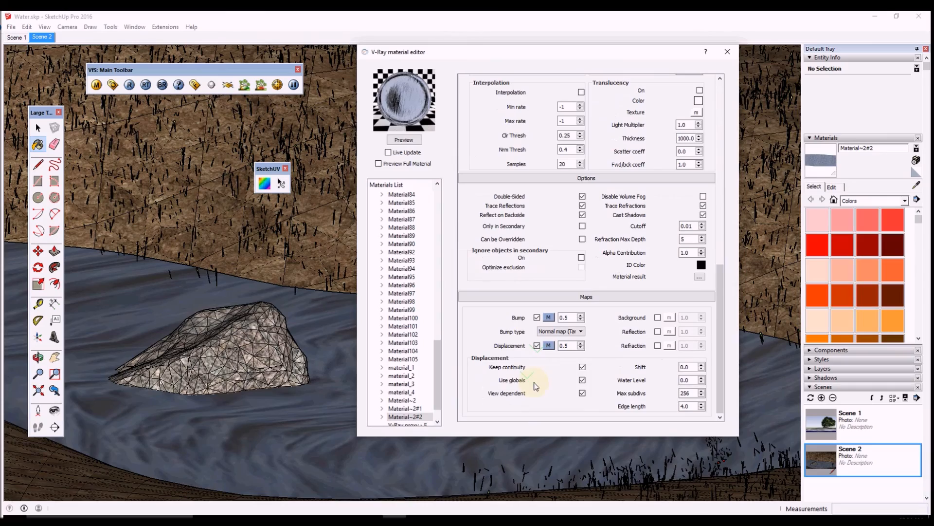
click(728, 52)
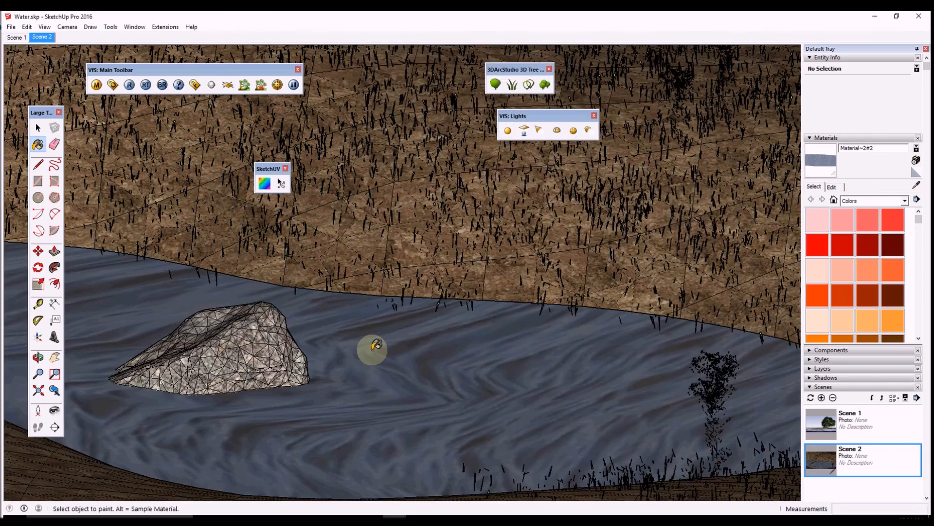